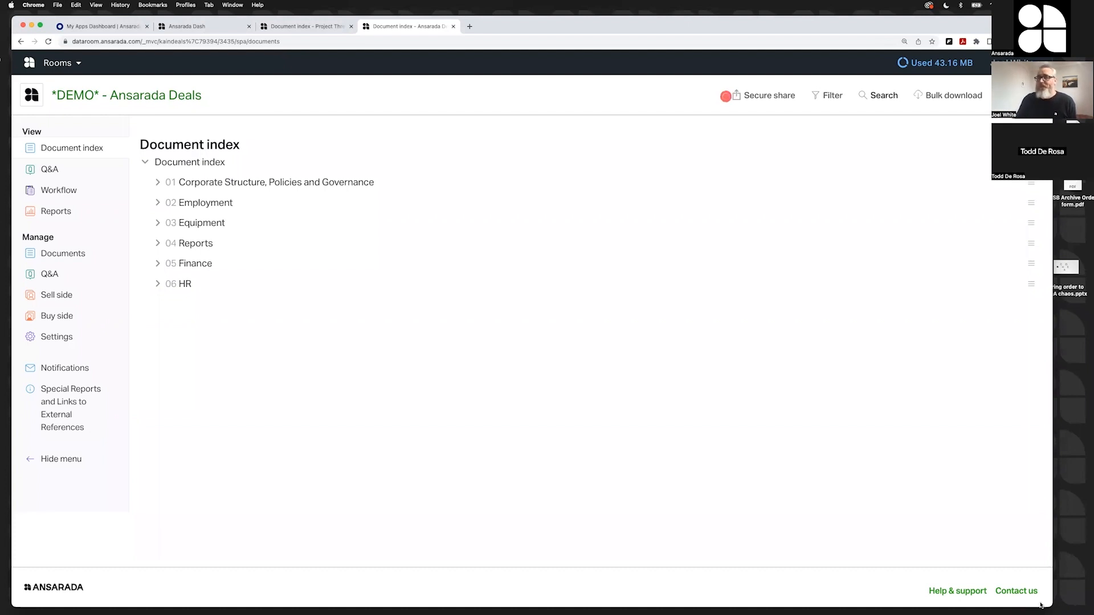
pyautogui.moveTo(281, 283)
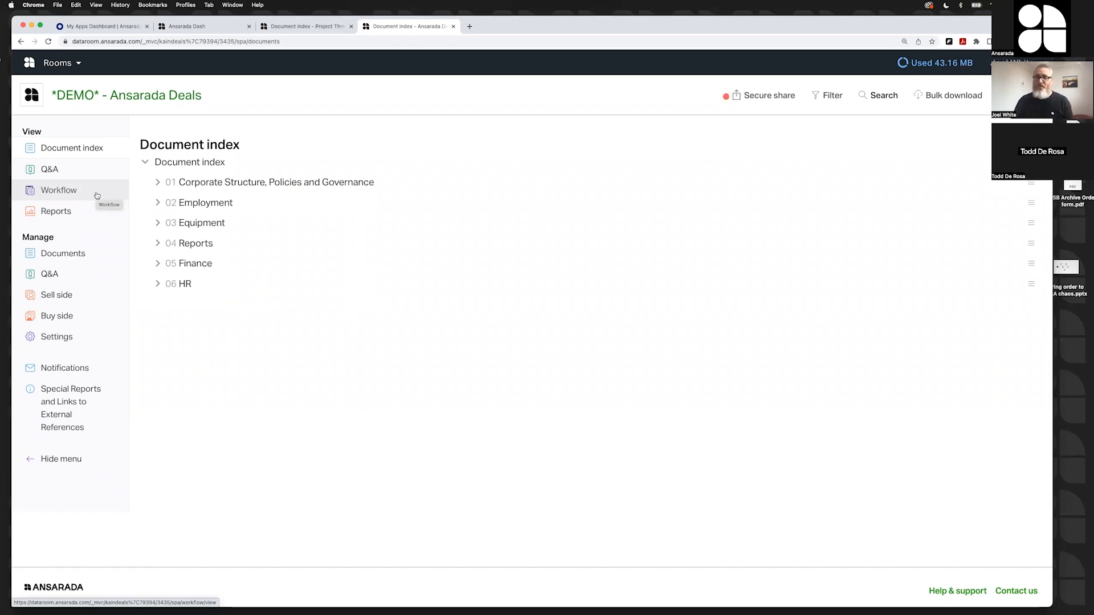
# - Show the Workflow area with the Internal Issues Tracker checklist listing issues by category and status
pyautogui.click(726, 95)
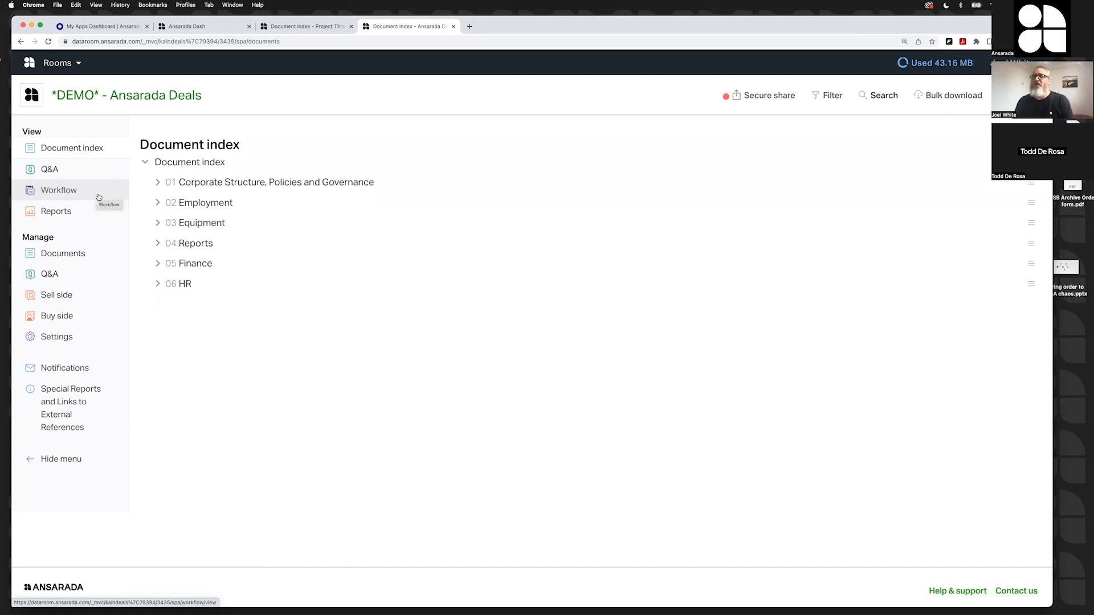
pyautogui.click(59, 189)
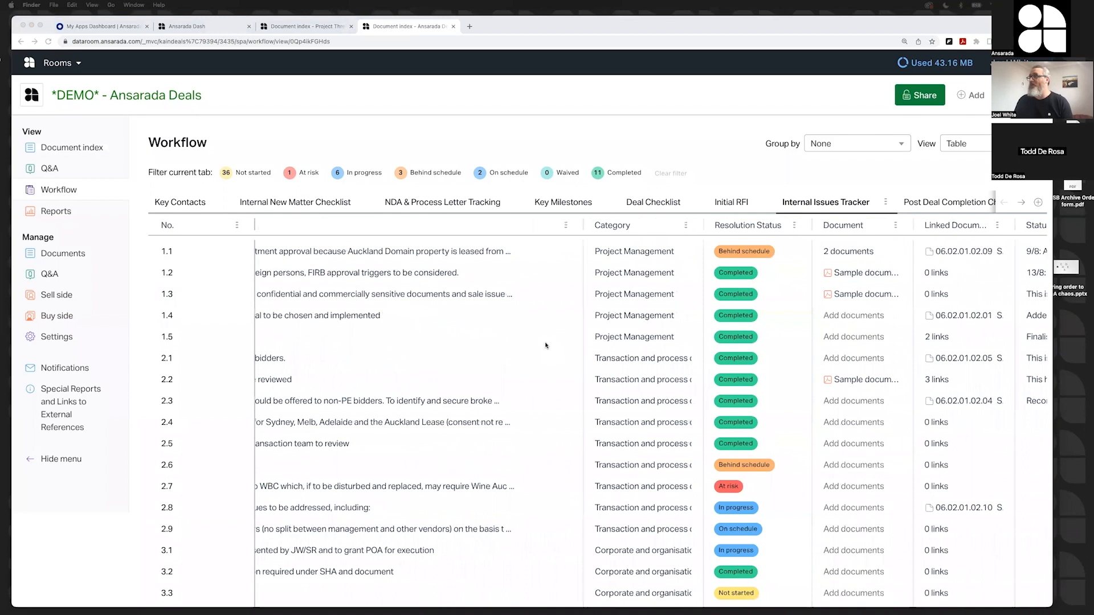
pyautogui.hscroll(3)
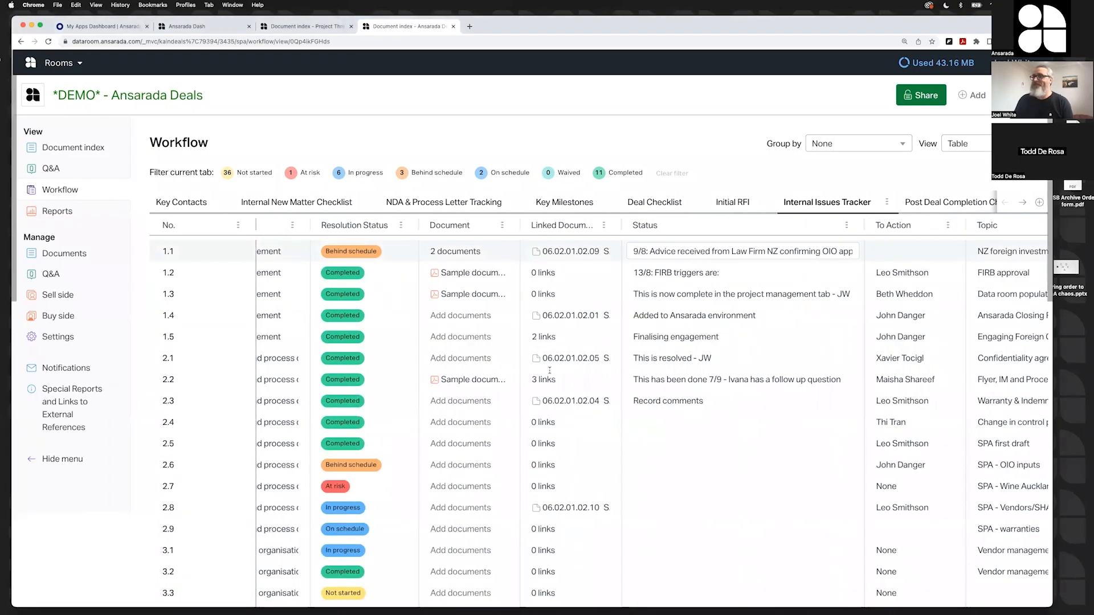
pyautogui.click(742, 251)
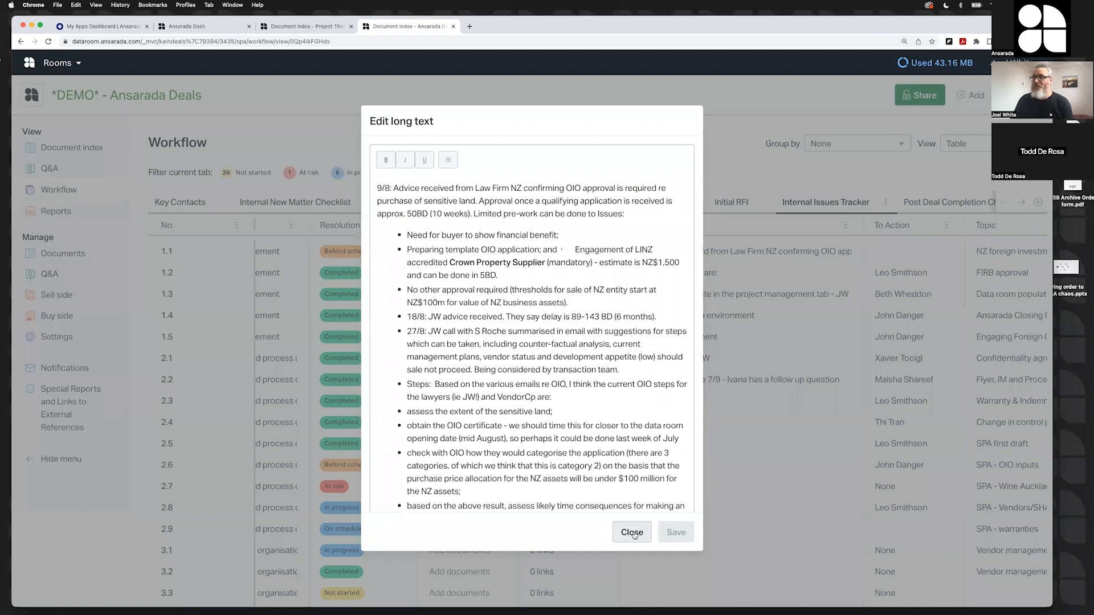
pyautogui.click(632, 532)
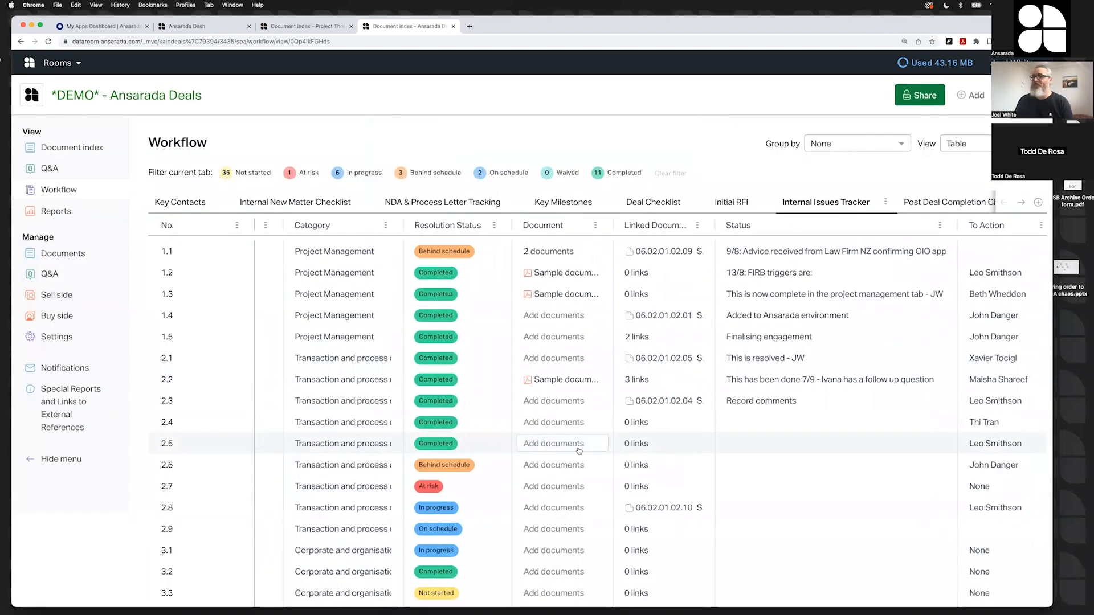
pyautogui.hscroll(3)
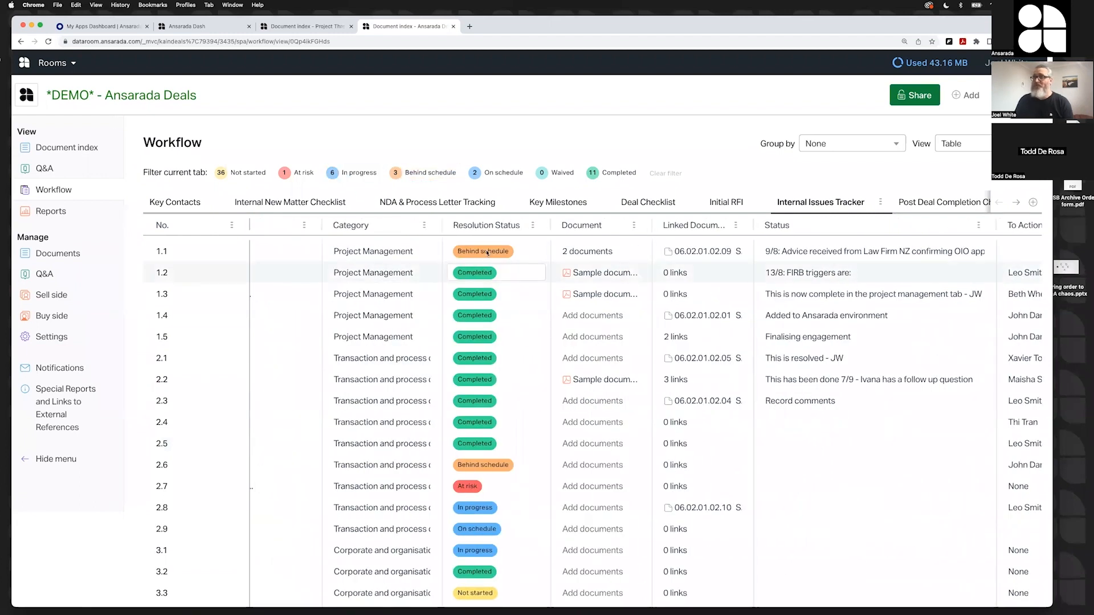
pyautogui.click(474, 507)
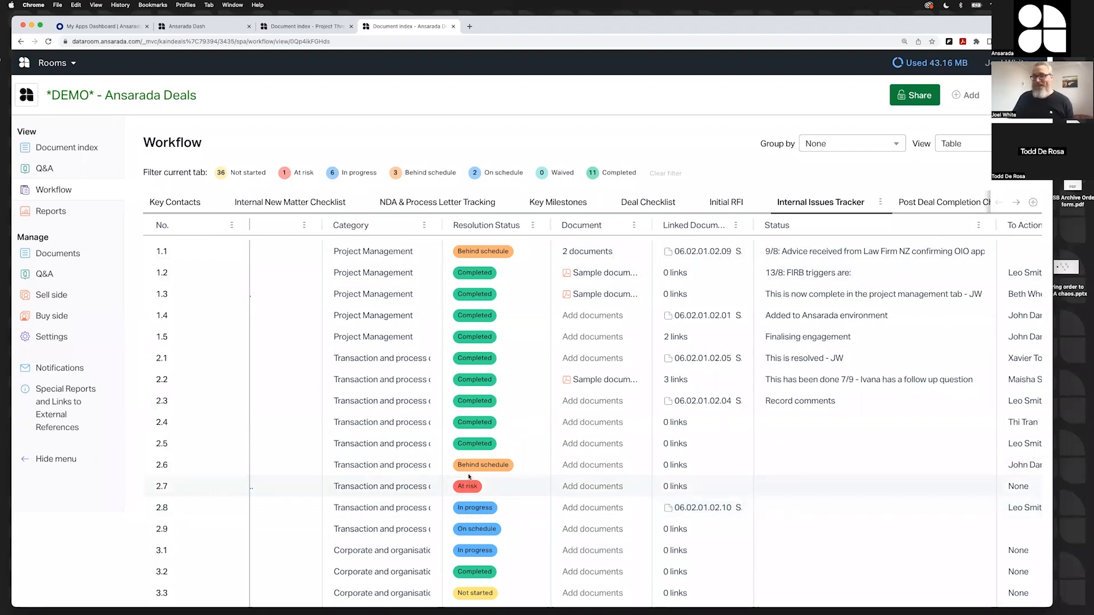
pyautogui.click(467, 486)
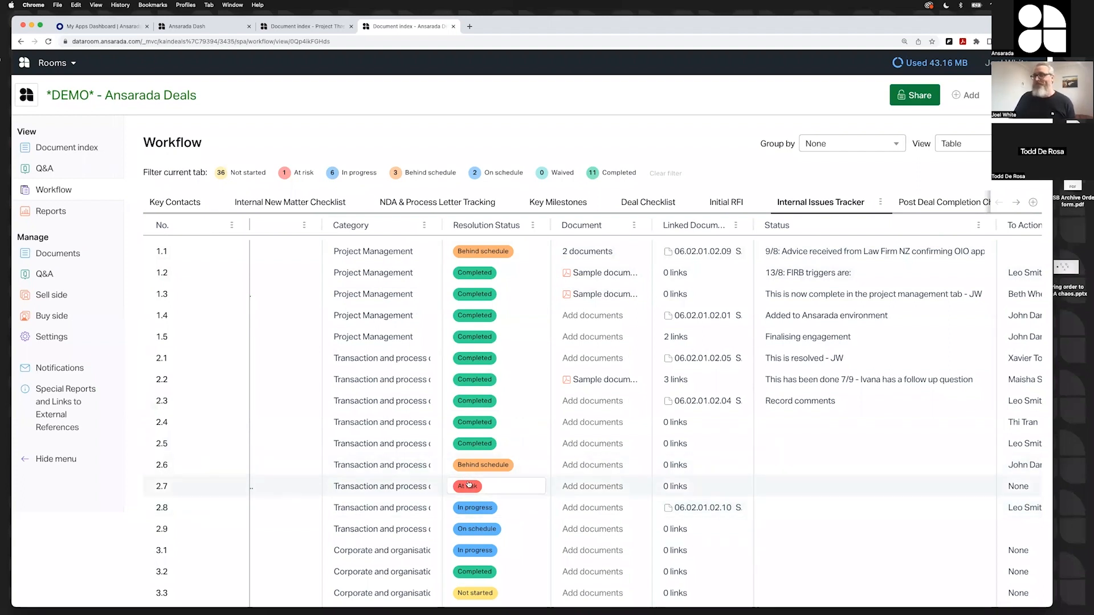
pyautogui.click(466, 486)
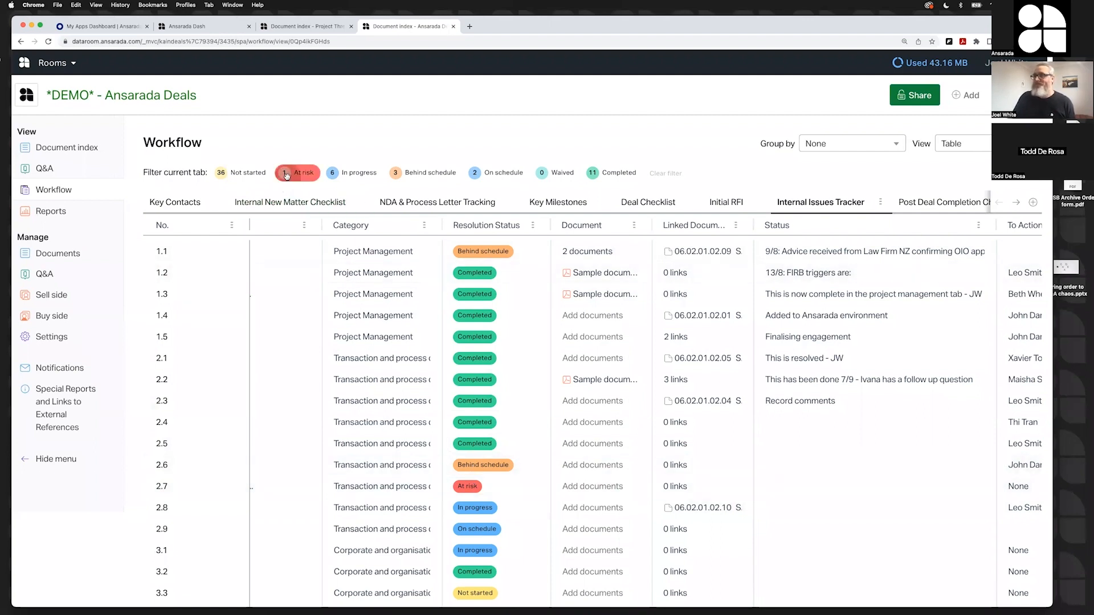
# - Filter the tracker to At risk and Behind schedule issues and peek at the checklist actions menu
pyautogui.click(296, 172)
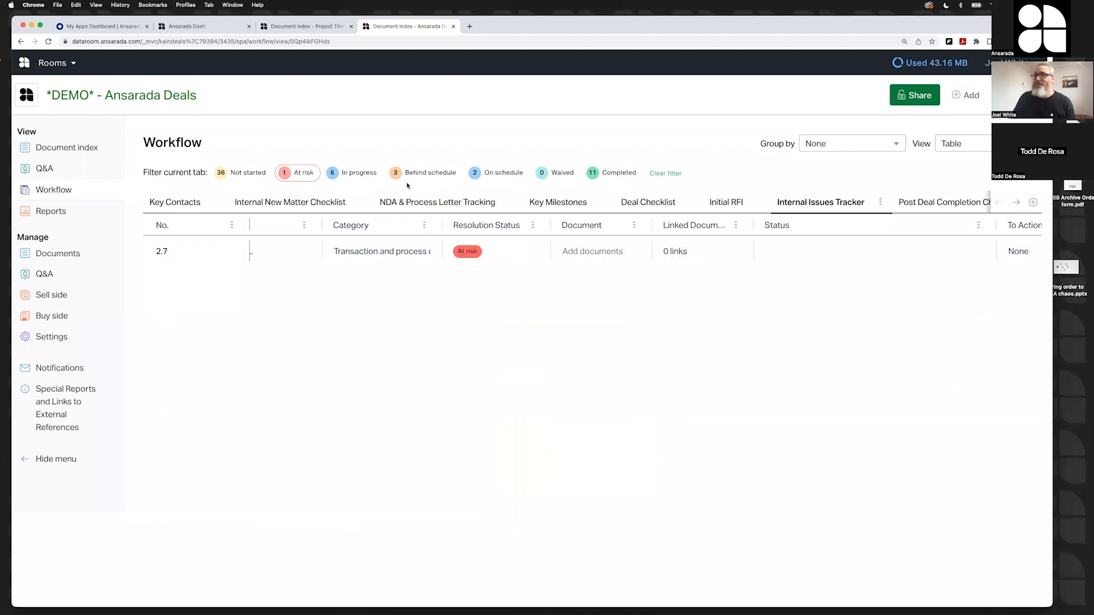
pyautogui.click(423, 172)
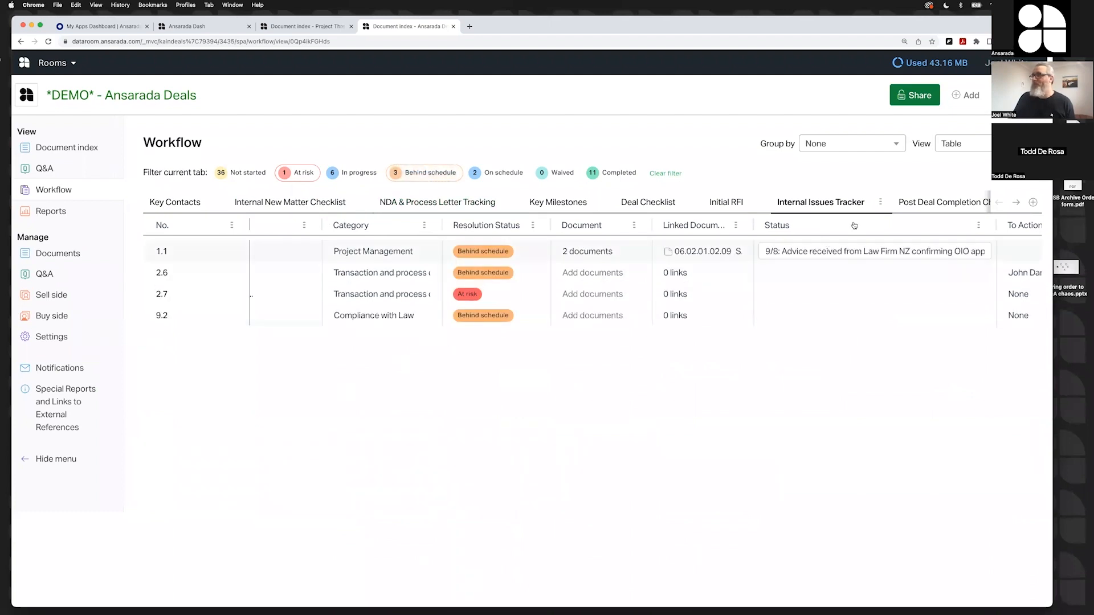
pyautogui.click(879, 202)
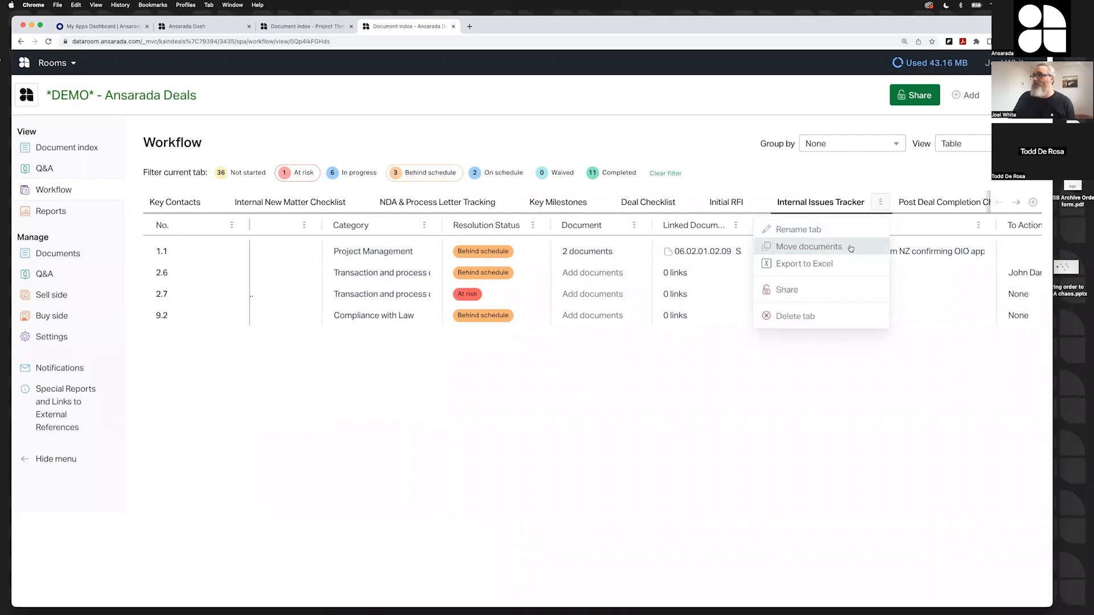
pyautogui.click(691, 335)
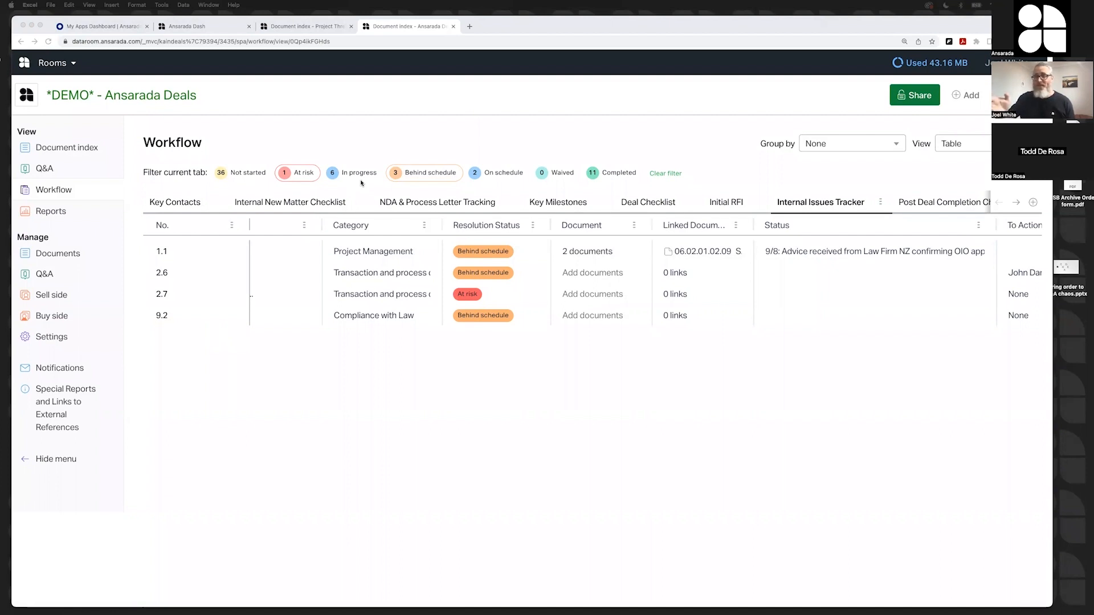
pyautogui.moveTo(267, 84)
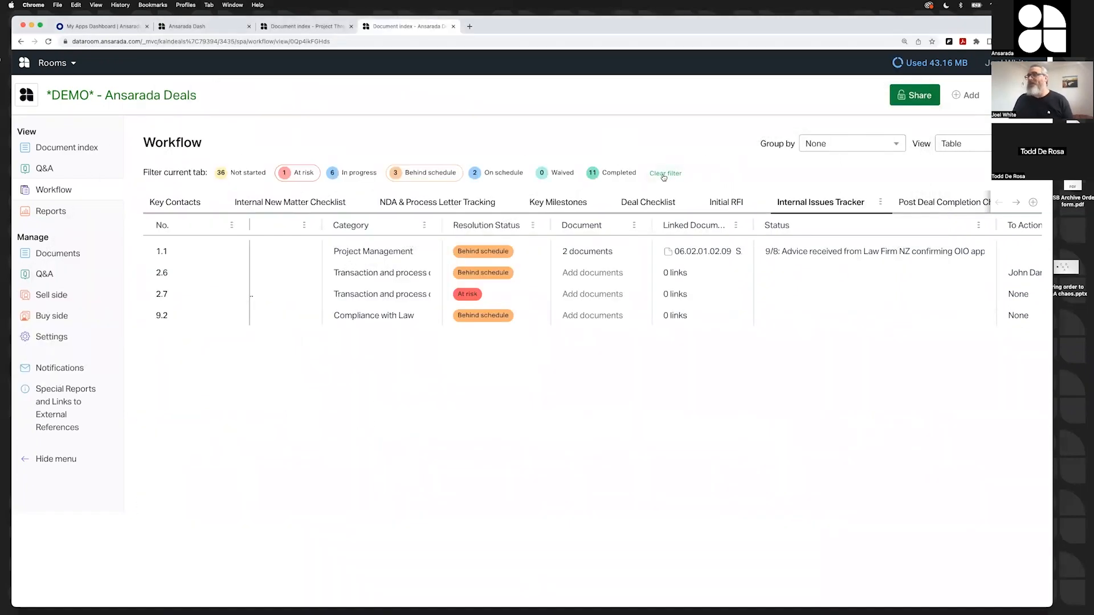
# - Clear the status filter and switch to the Initial RFI checklist
pyautogui.click(665, 173)
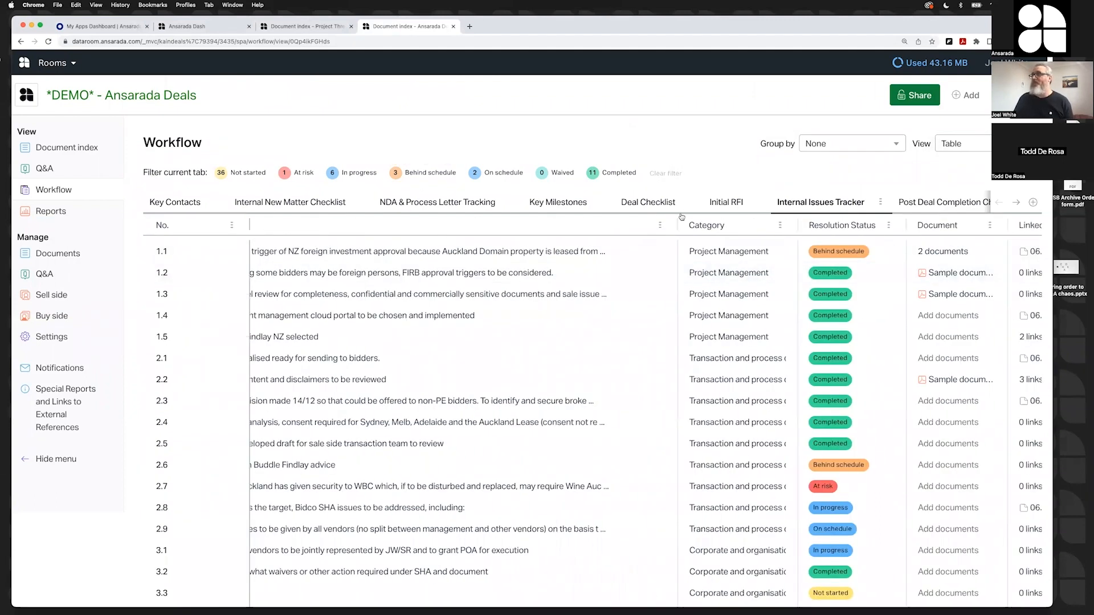
pyautogui.click(726, 202)
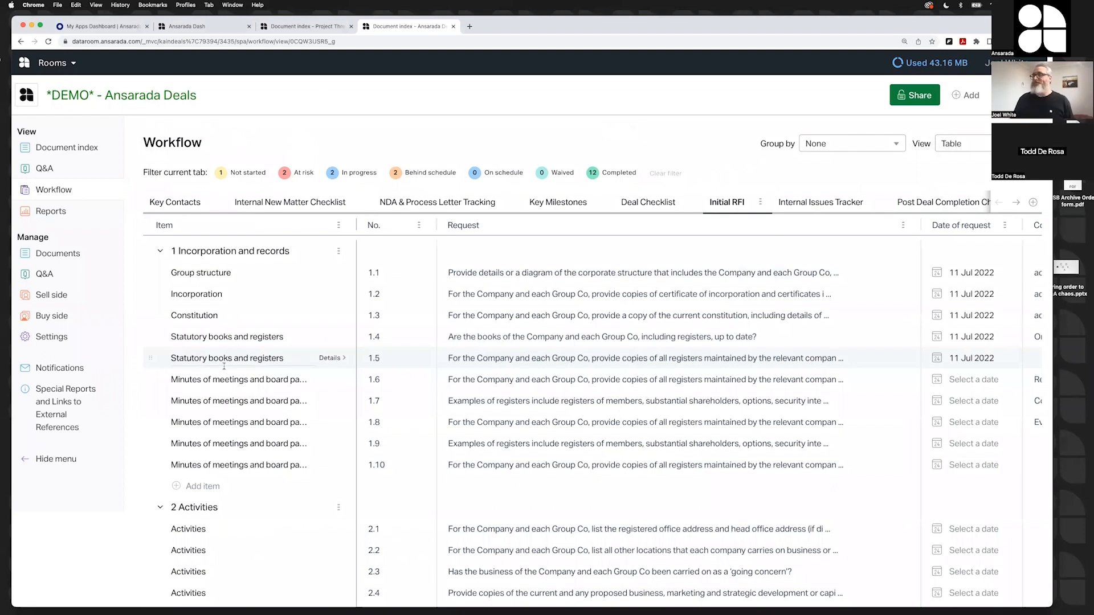
# - Attach Burwood Floorplans.pdf to the first Management structure request
pyautogui.hscroll(3)
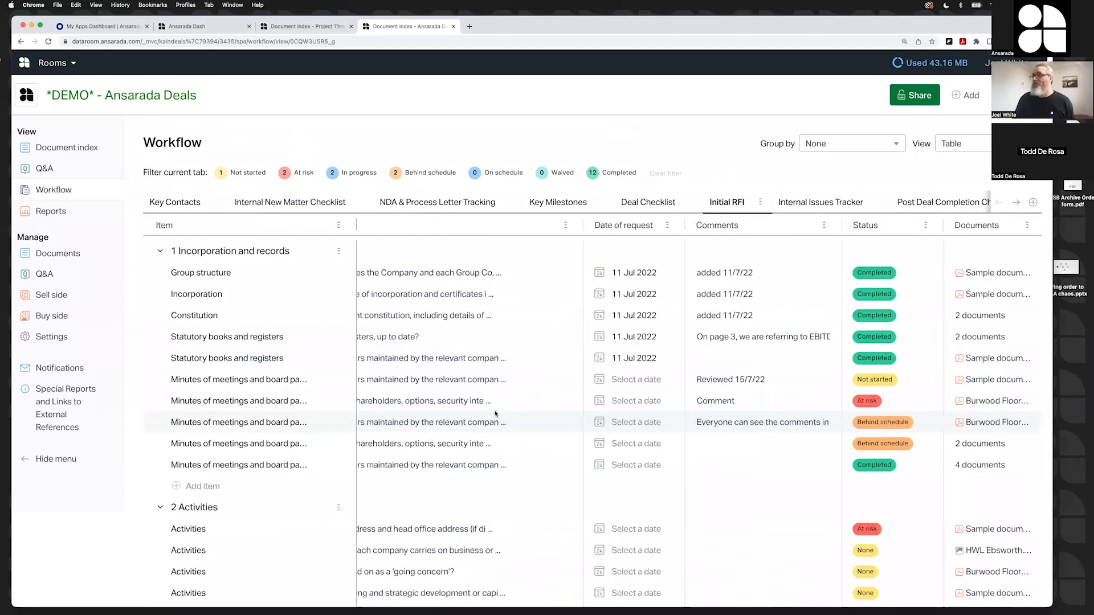
pyautogui.hscroll(3)
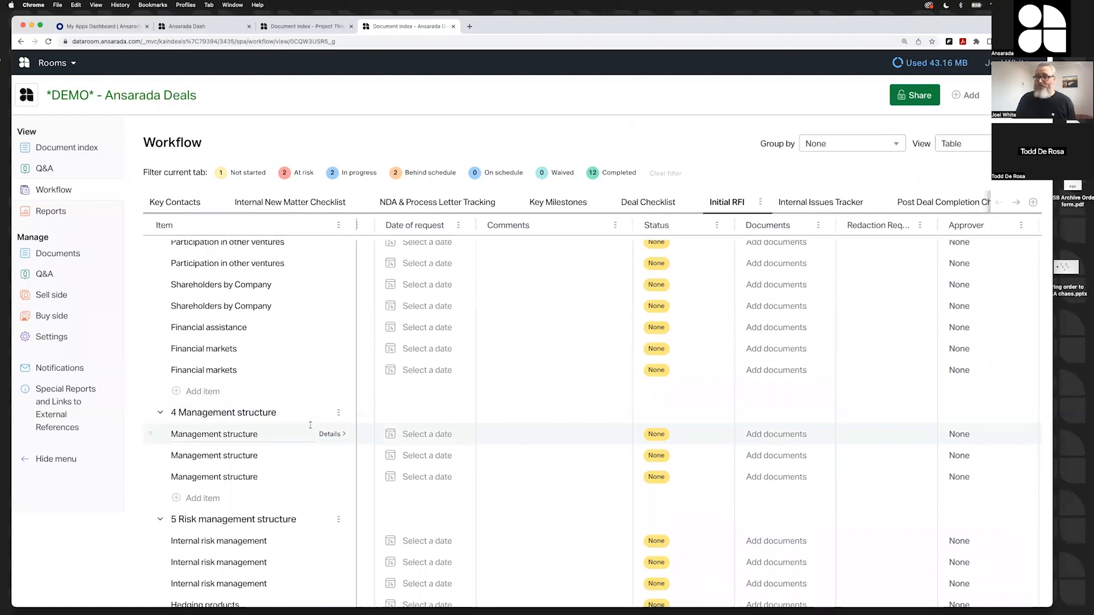
pyautogui.click(774, 434)
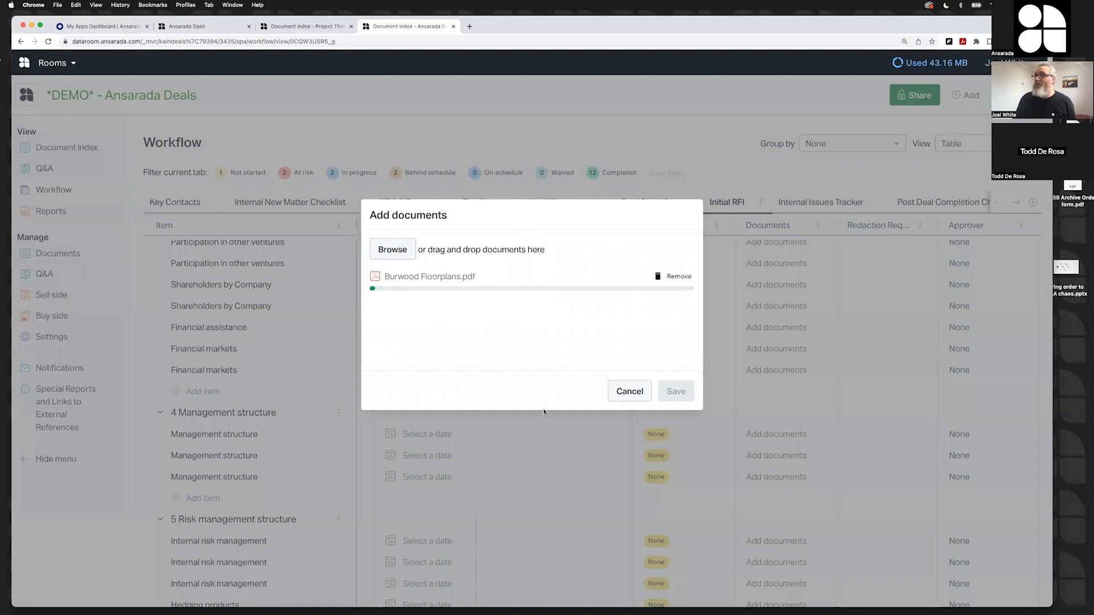
pyautogui.click(674, 391)
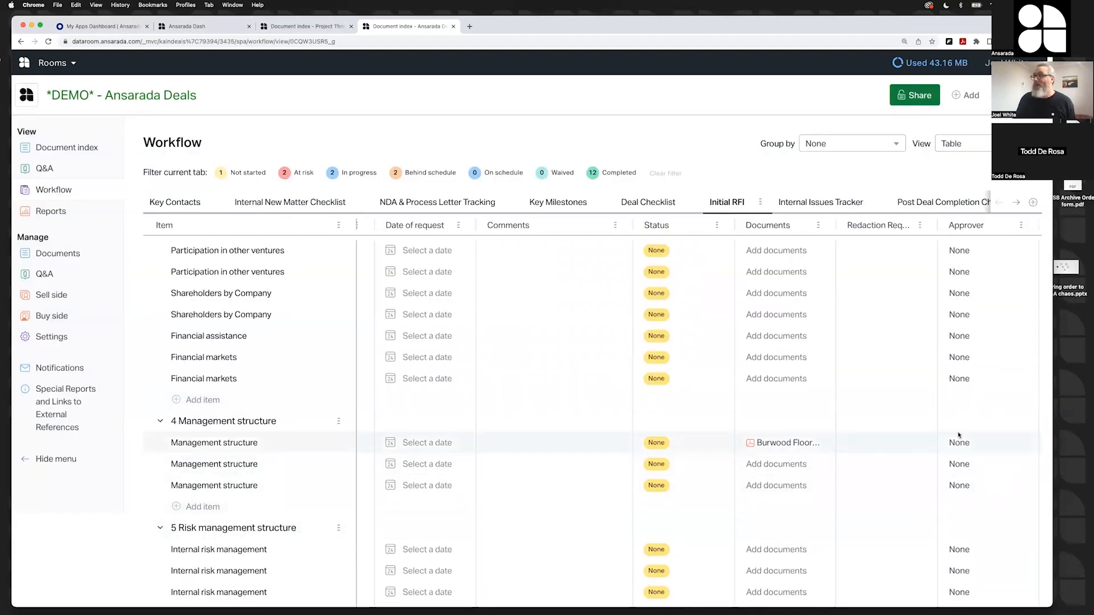
# - Assign John Danger as approver, mark the request In progress, then show NDA tracking
pyautogui.click(960, 443)
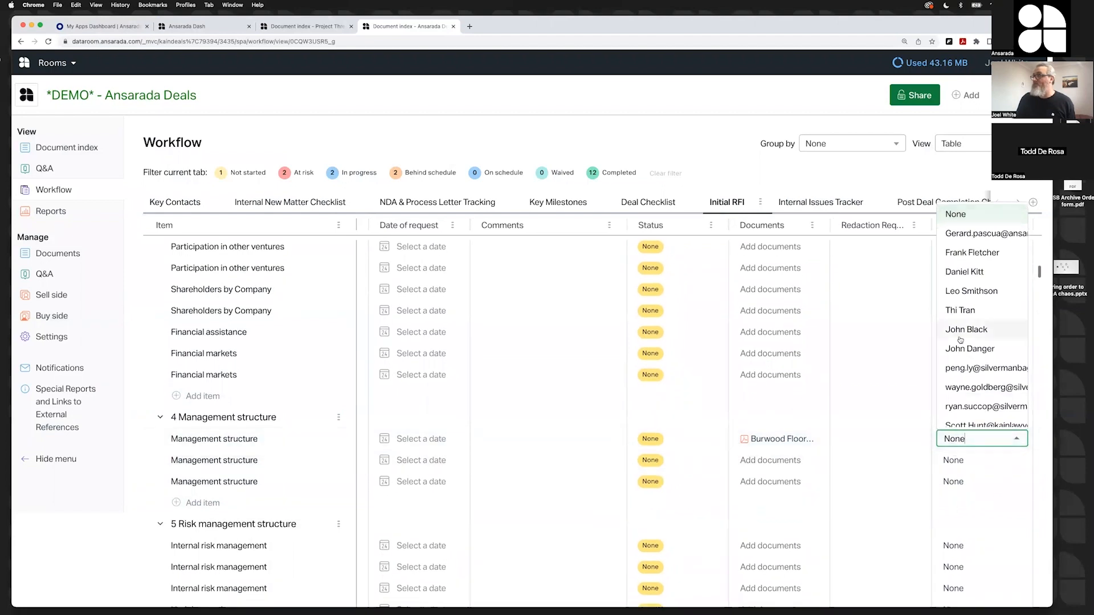
pyautogui.click(970, 349)
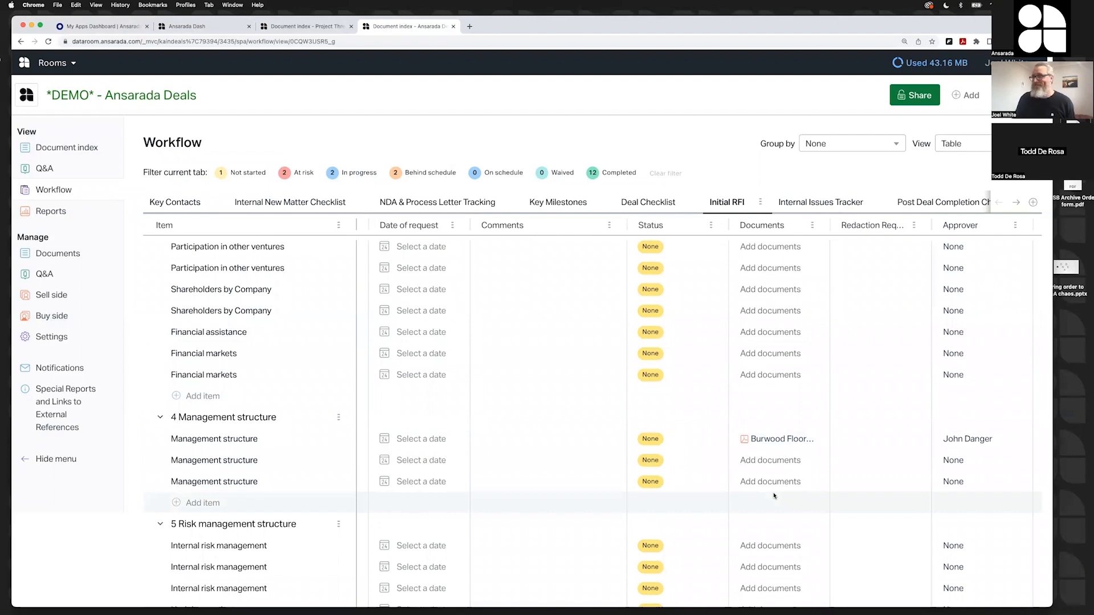
pyautogui.click(675, 439)
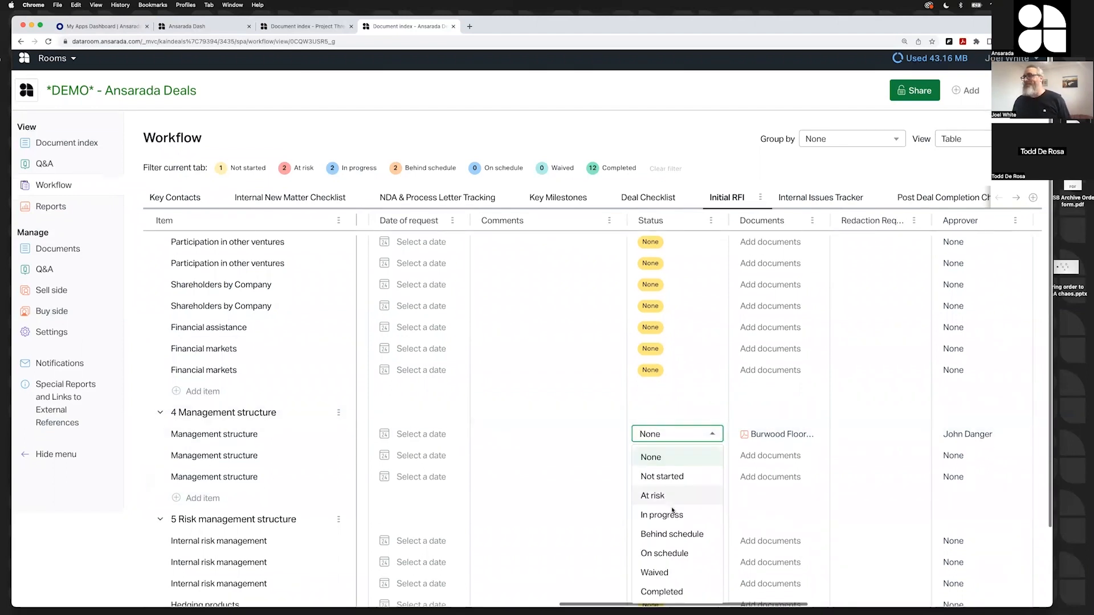
pyautogui.click(661, 514)
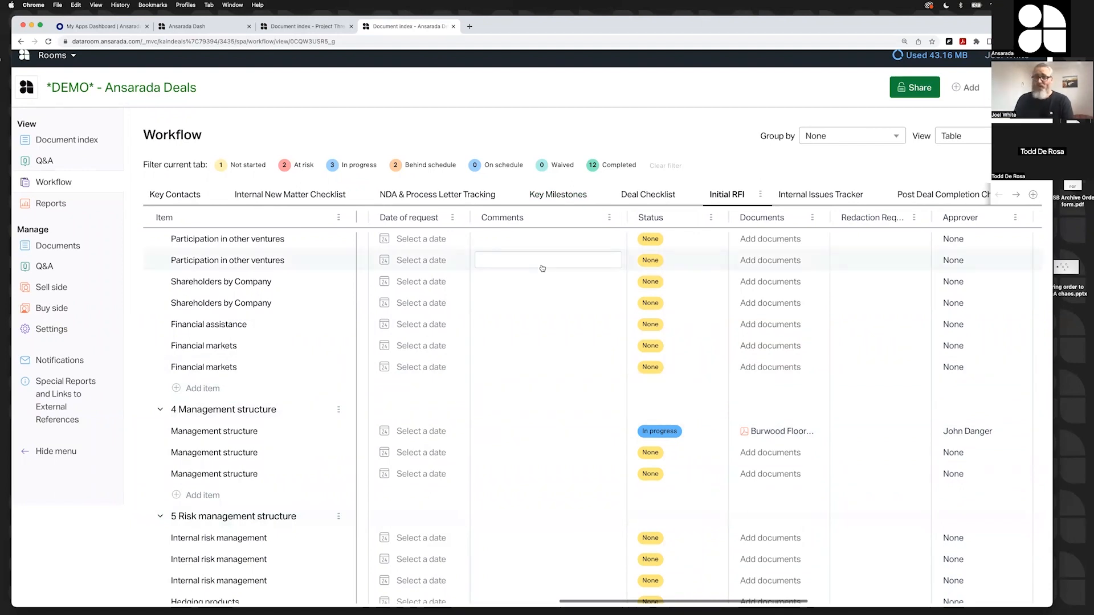
pyautogui.click(438, 193)
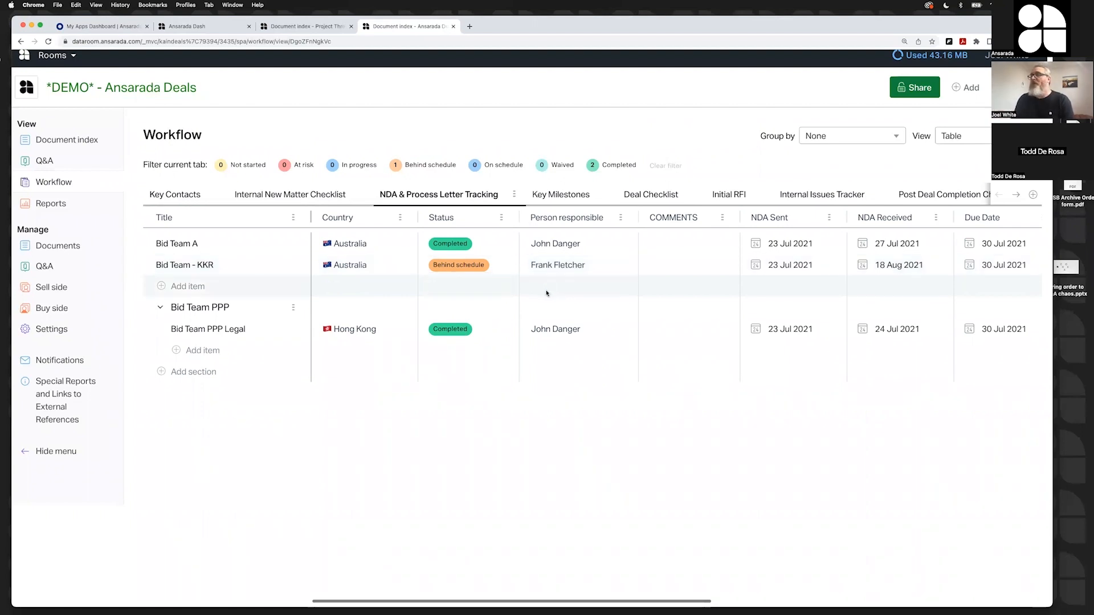
pyautogui.hscroll(3)
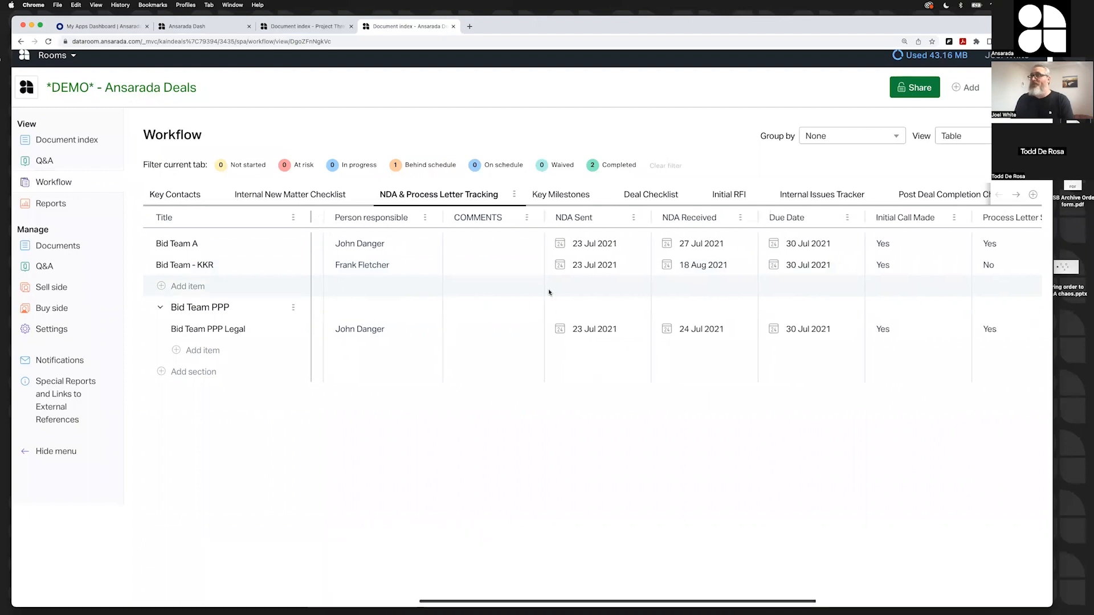
pyautogui.hscroll(3)
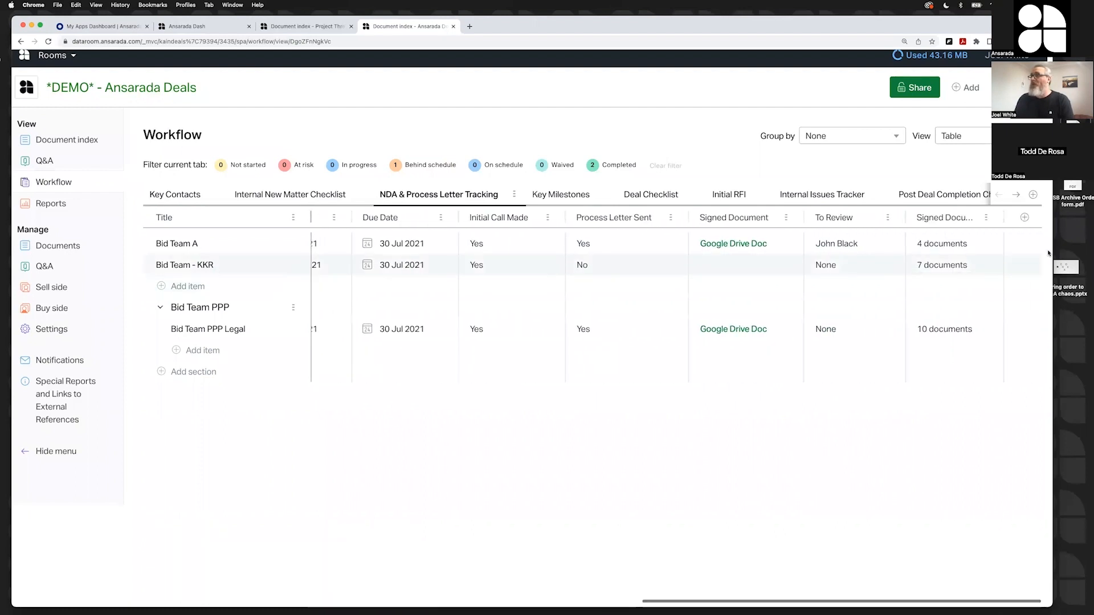
pyautogui.click(1033, 195)
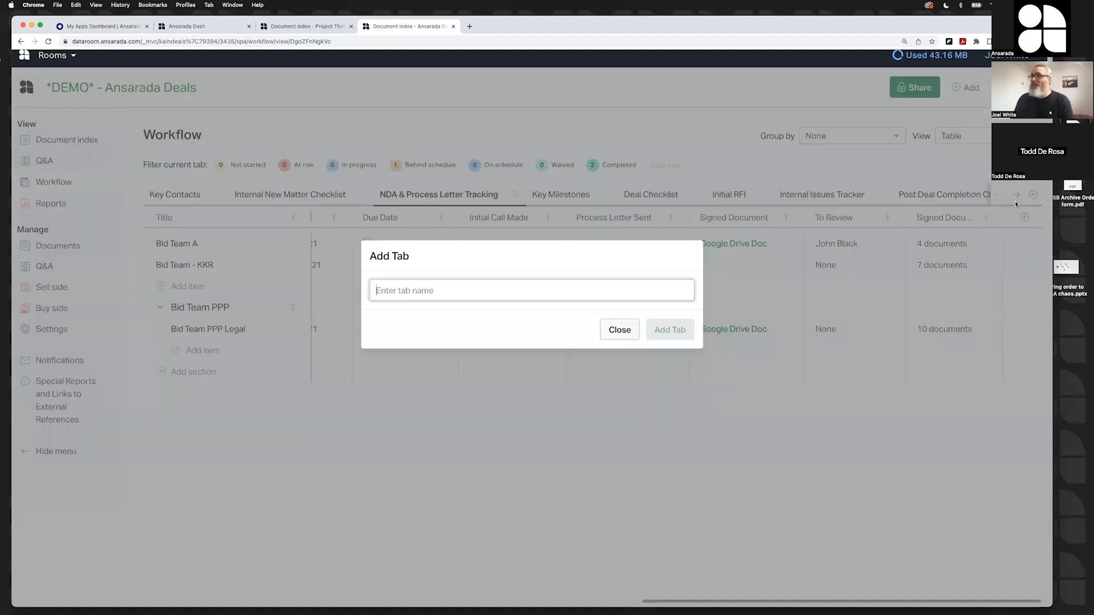
pyautogui.click(619, 329)
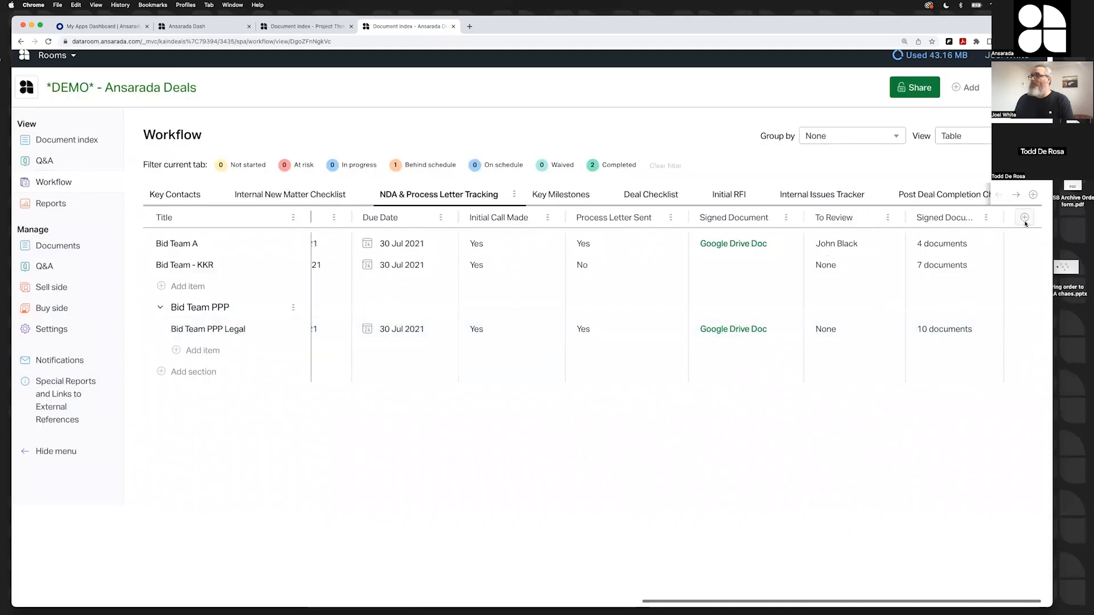
pyautogui.click(1024, 217)
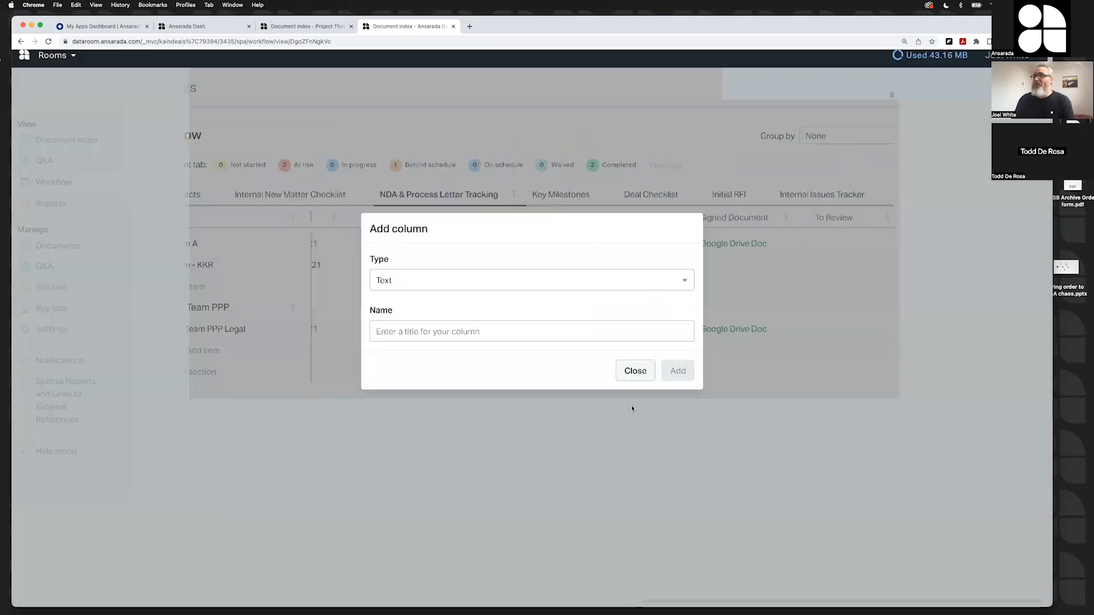
pyautogui.click(634, 370)
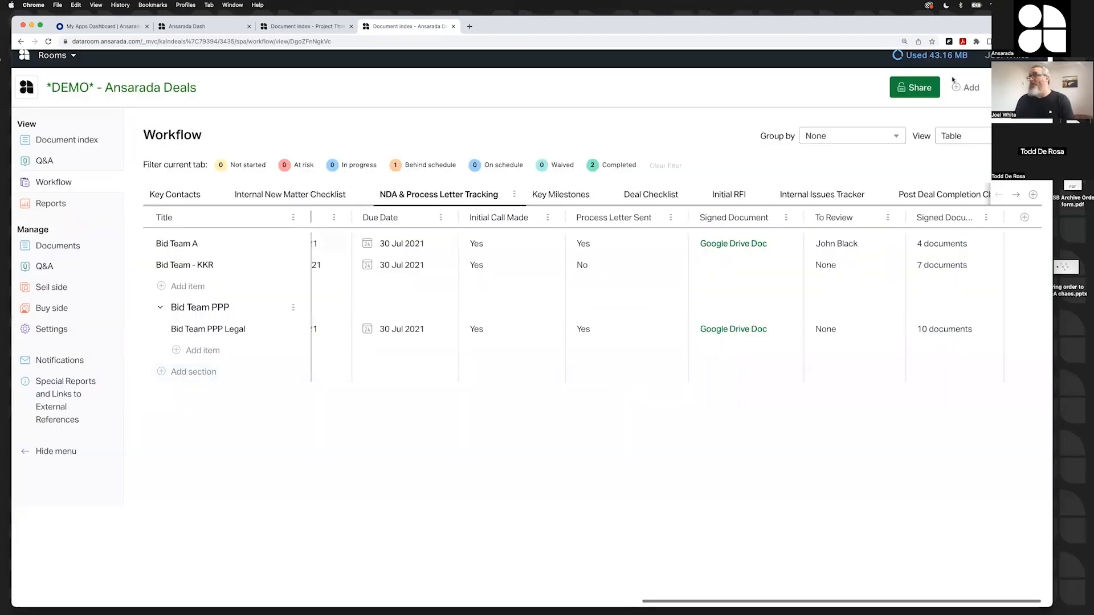
pyautogui.click(970, 87)
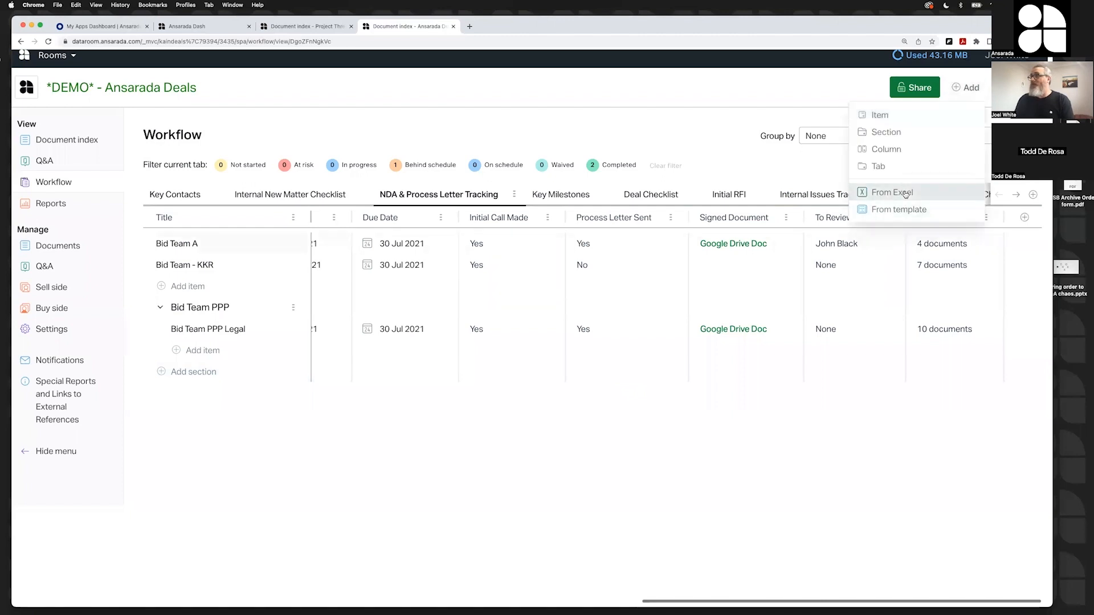
# - Start an Excel import with the Internal New Matter Checklist spreadsheet and reach column mapping
pyautogui.click(892, 192)
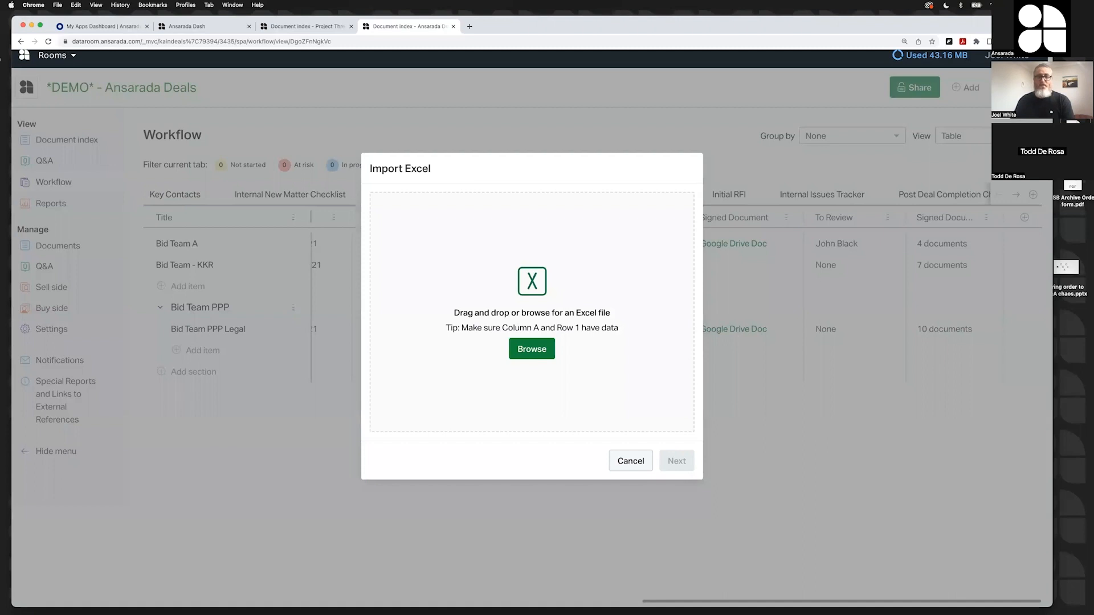
pyautogui.click(531, 348)
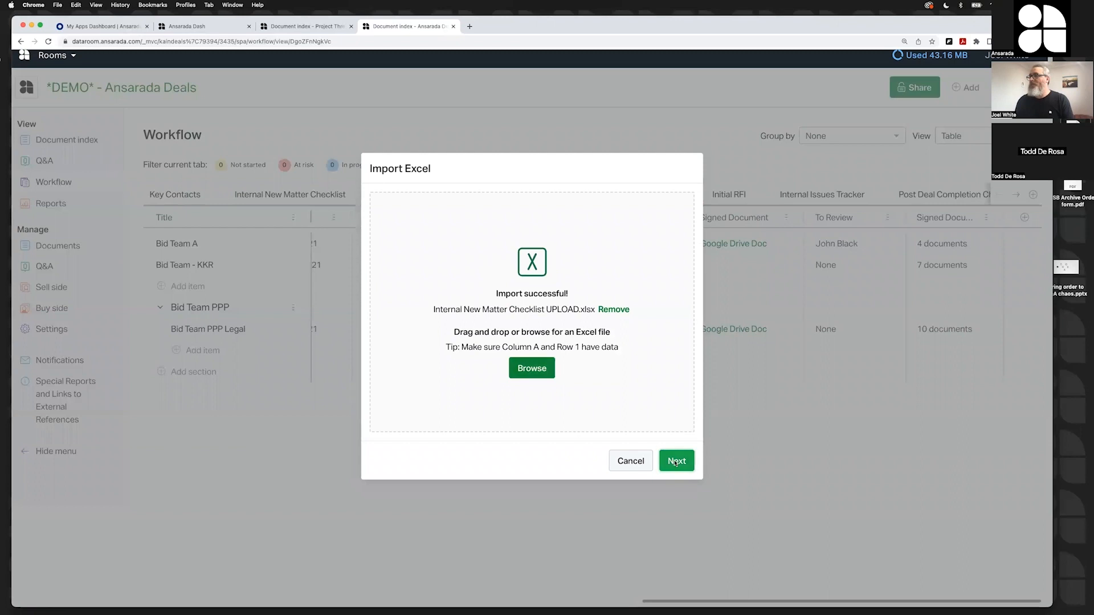
pyautogui.click(675, 460)
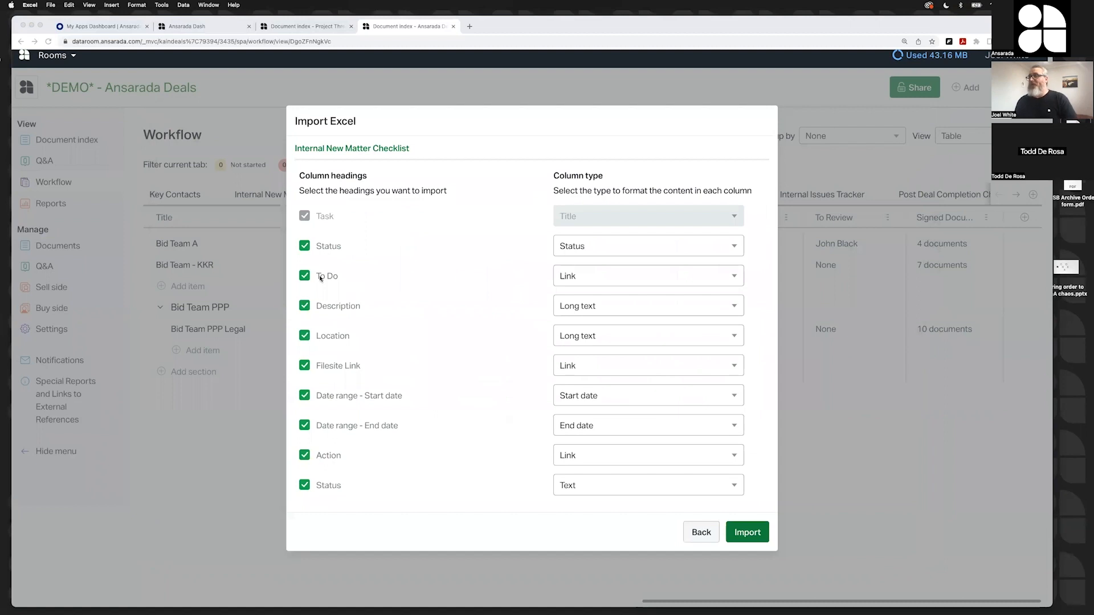
# - Import it as a new tab without the To Do and Action columns, then show its sharing permissions
pyautogui.click(304, 276)
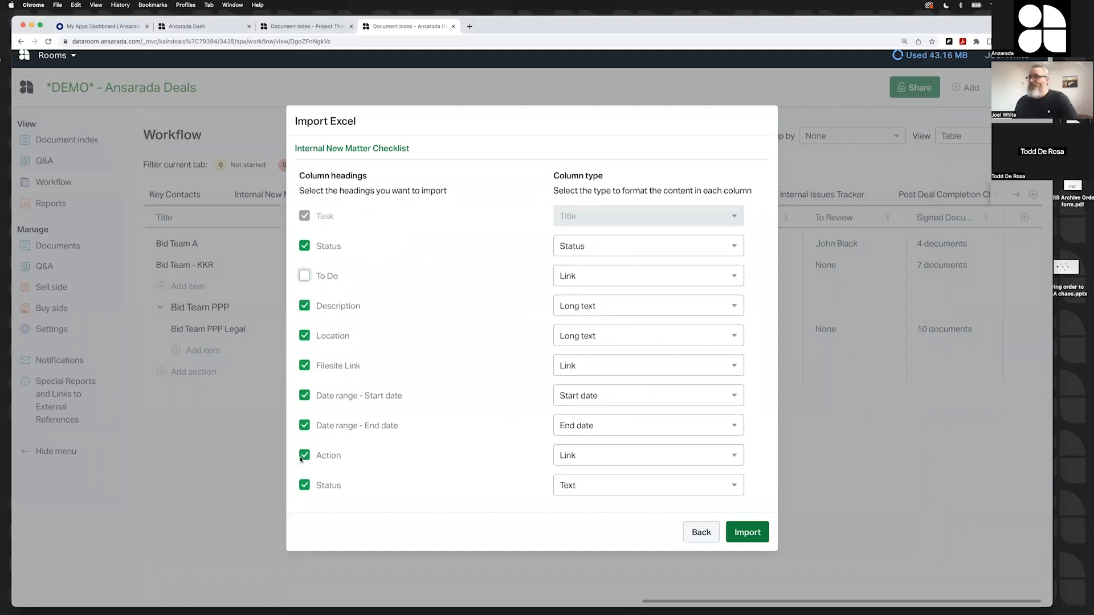
pyautogui.click(304, 455)
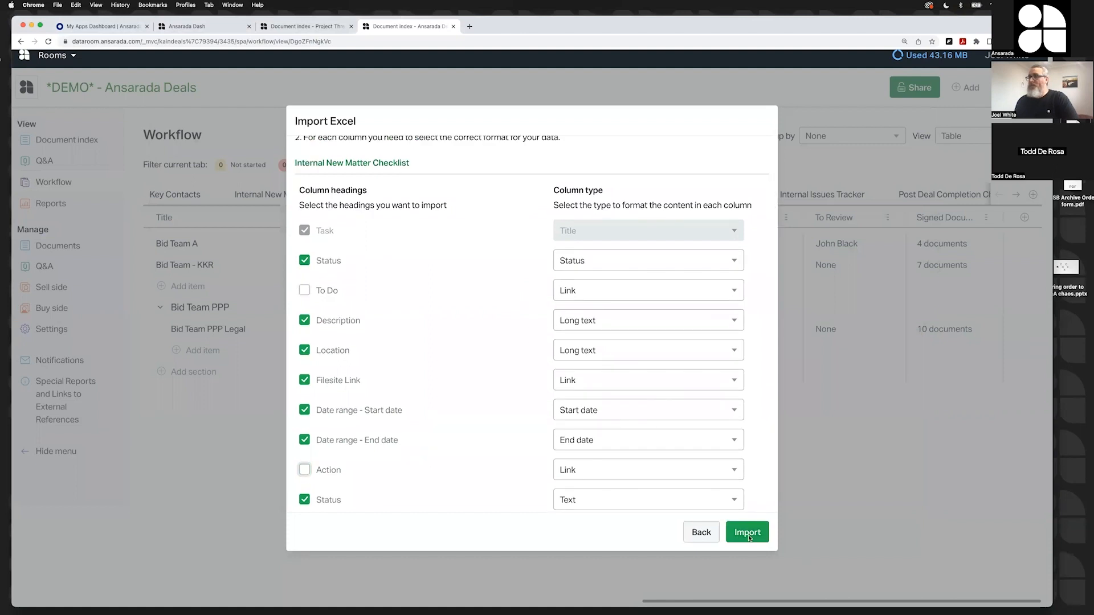
pyautogui.click(746, 532)
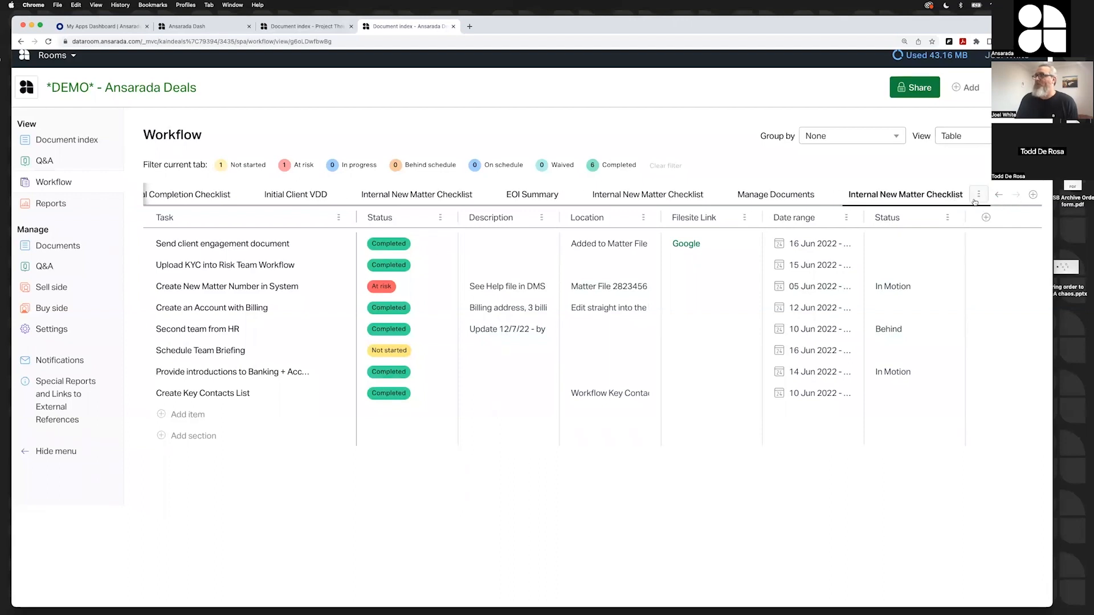
pyautogui.click(978, 195)
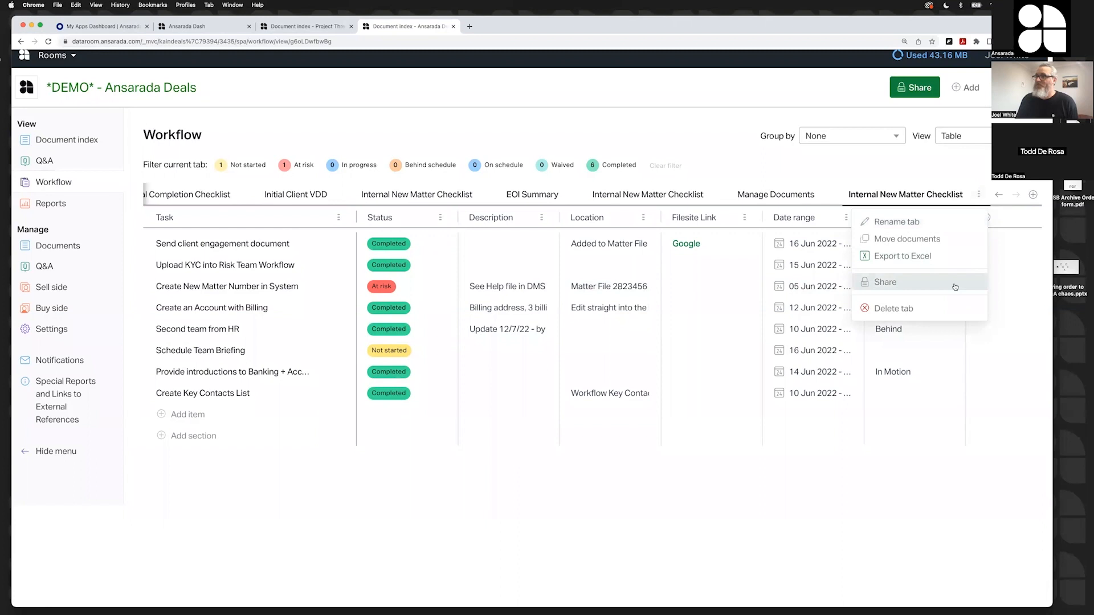
pyautogui.click(885, 282)
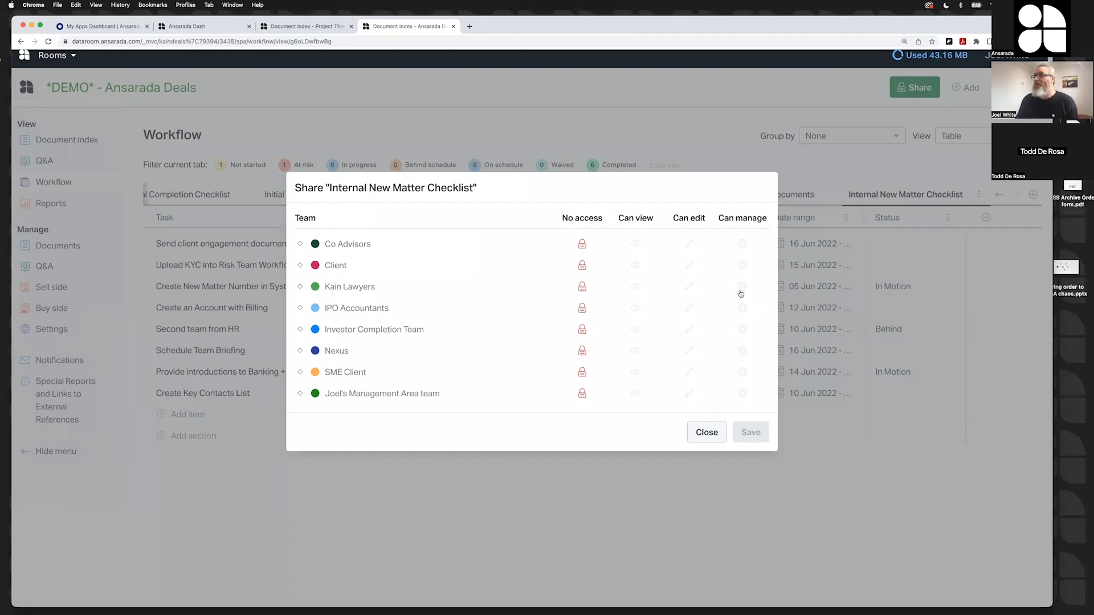
# - Give the Kain Lawyers team Can manage access to the new checklist tab and save
pyautogui.click(742, 286)
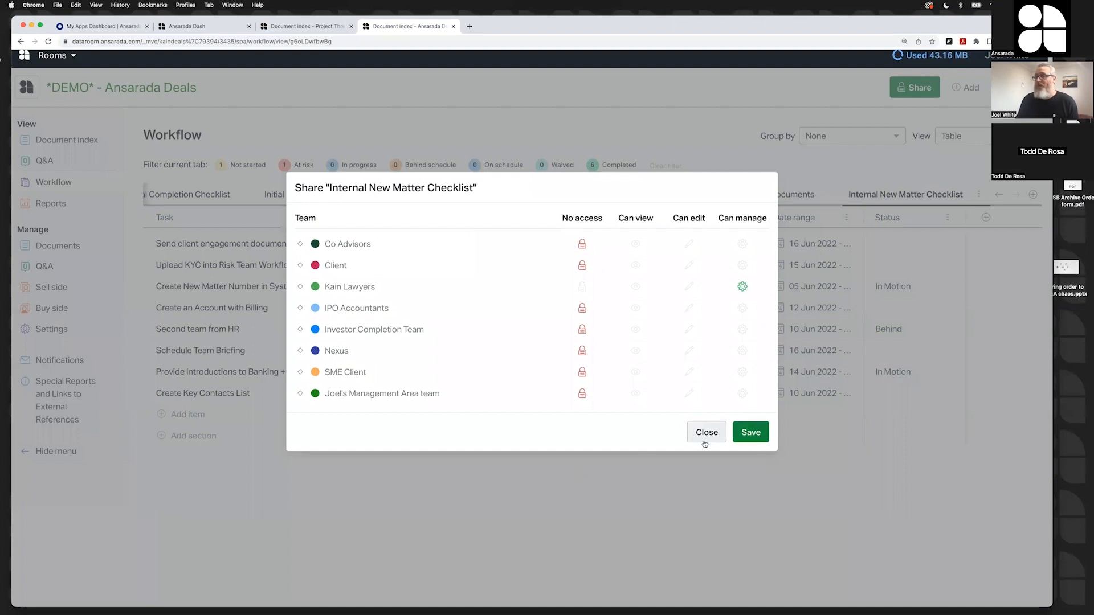
pyautogui.click(751, 432)
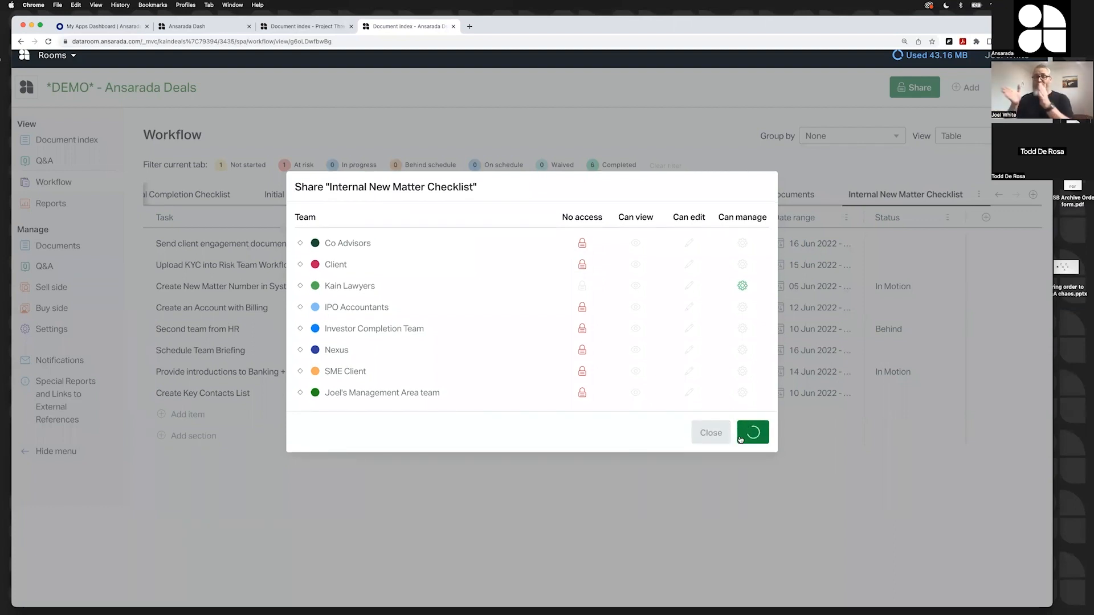
pyautogui.click(752, 432)
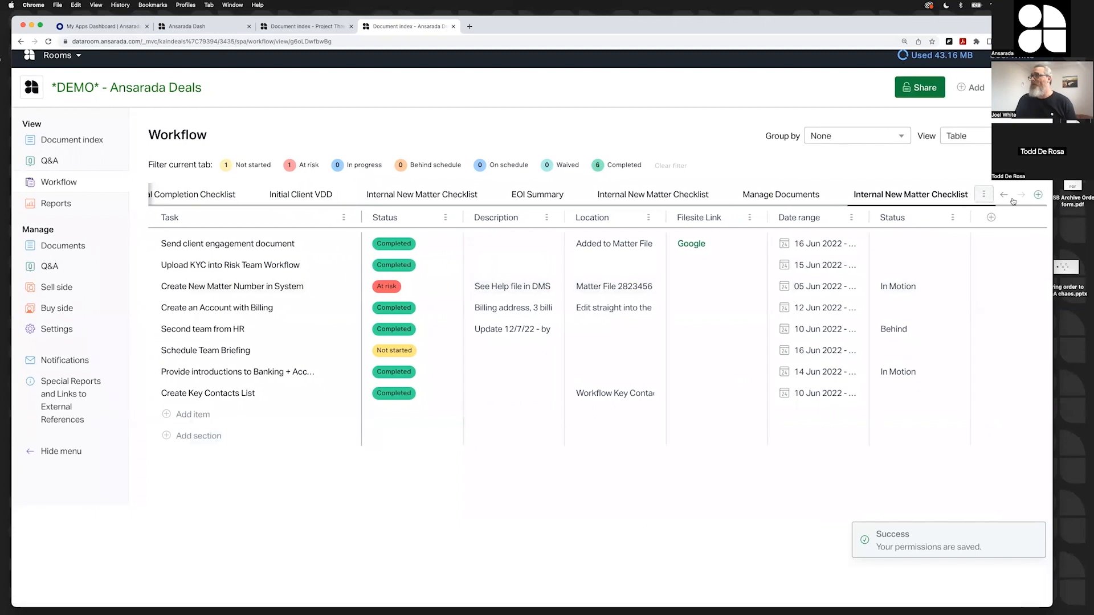
# - Browse back through the NDA & Process Letter Tracking tab to the Key Milestones tab
pyautogui.click(1004, 195)
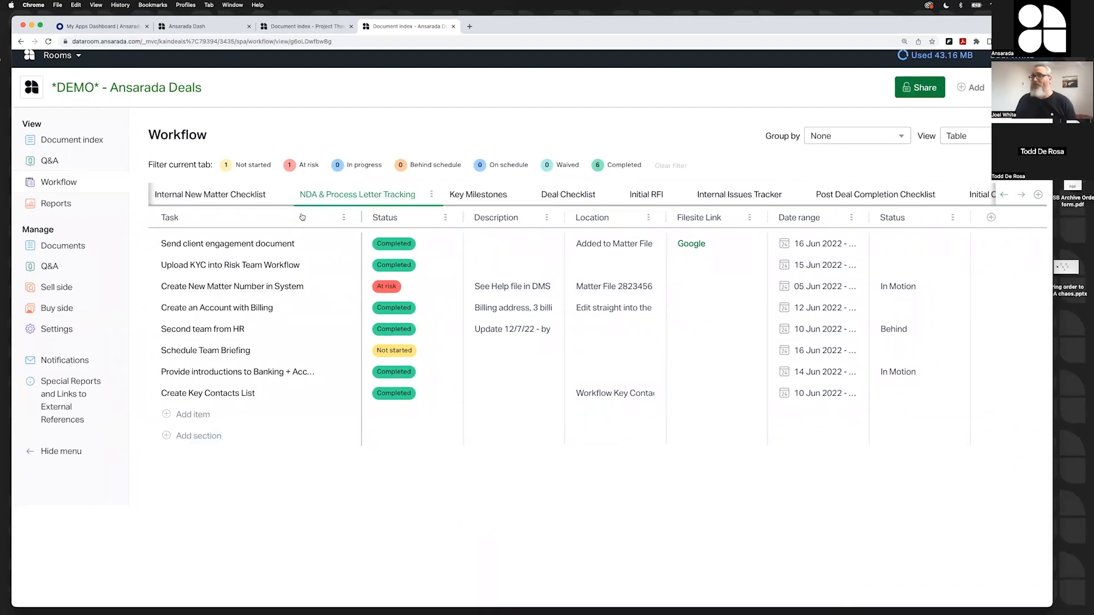
pyautogui.click(357, 194)
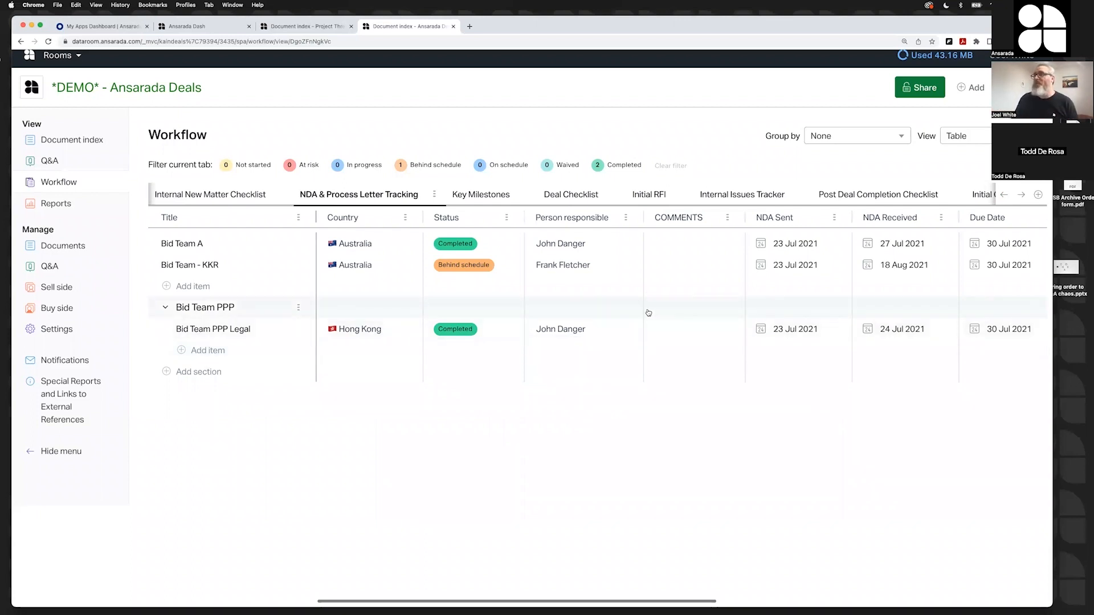
pyautogui.hscroll(3)
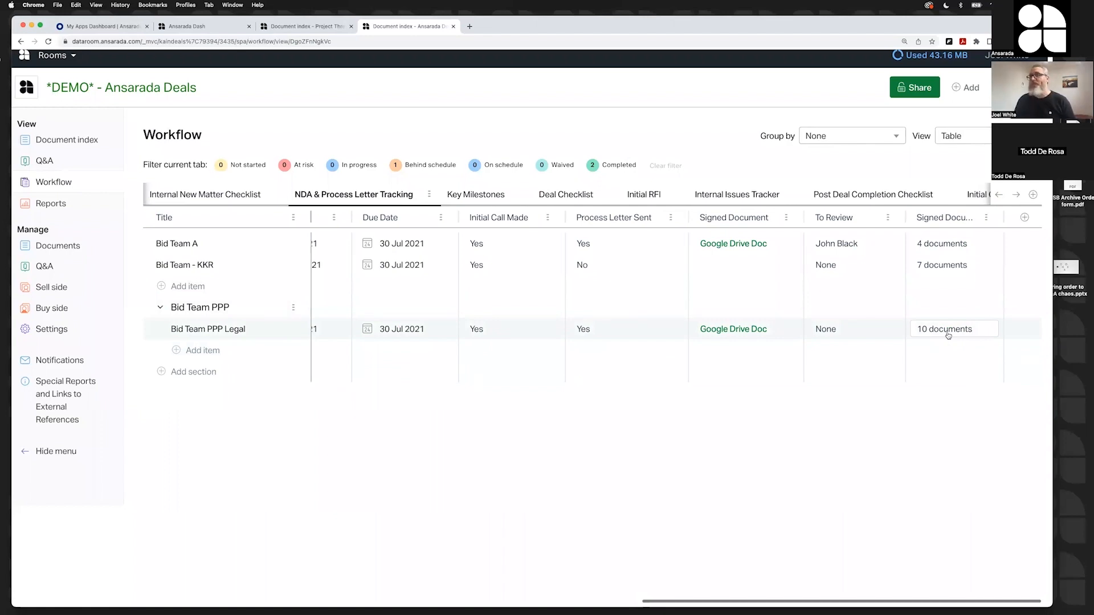
pyautogui.click(473, 193)
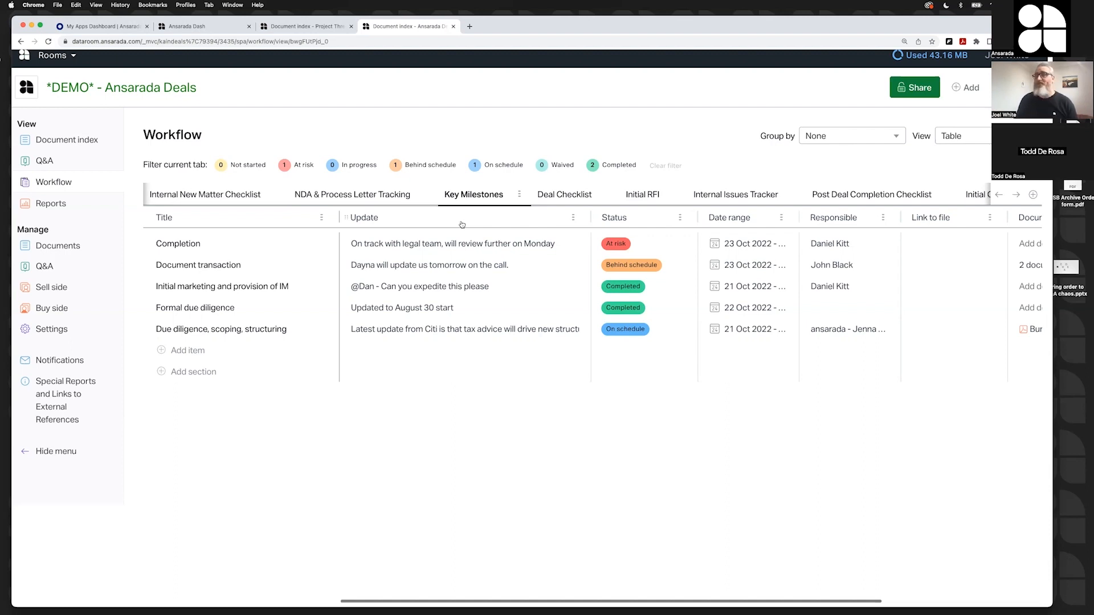
pyautogui.click(642, 243)
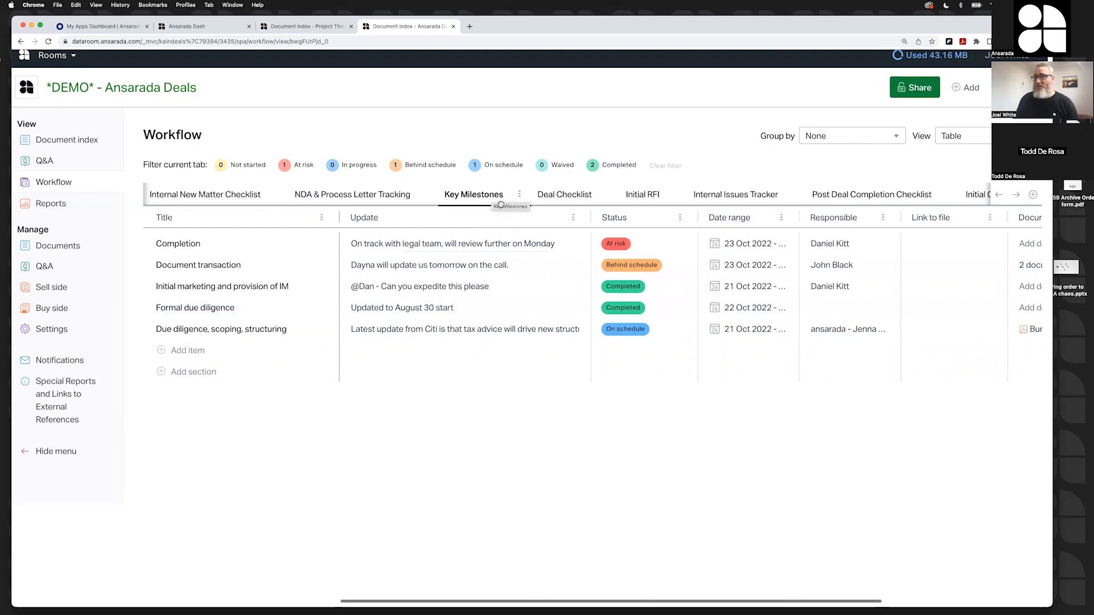
pyautogui.click(966, 87)
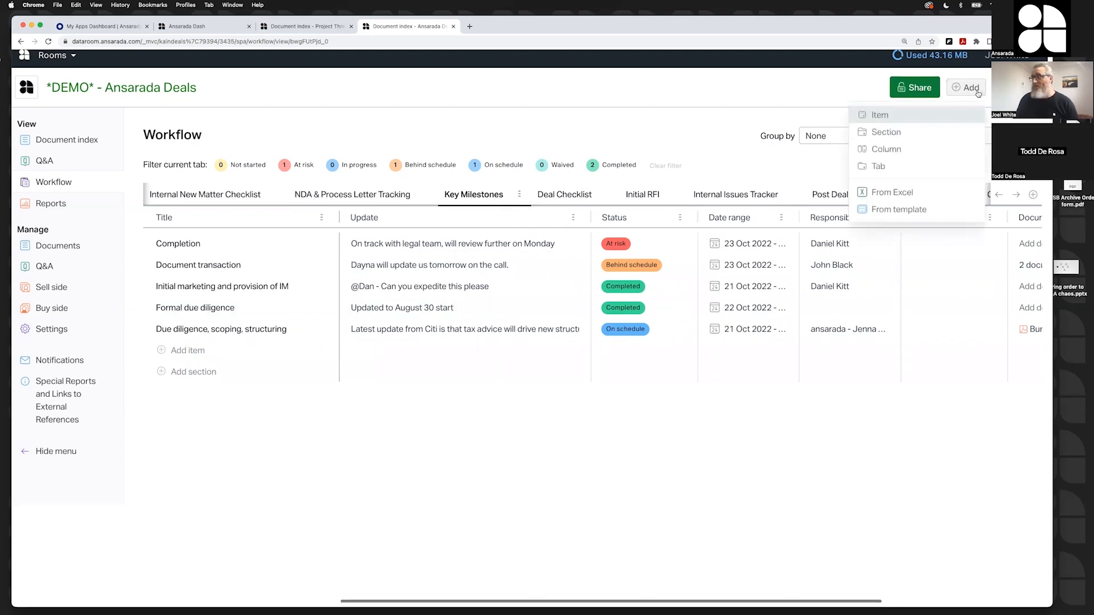
pyautogui.moveTo(899, 209)
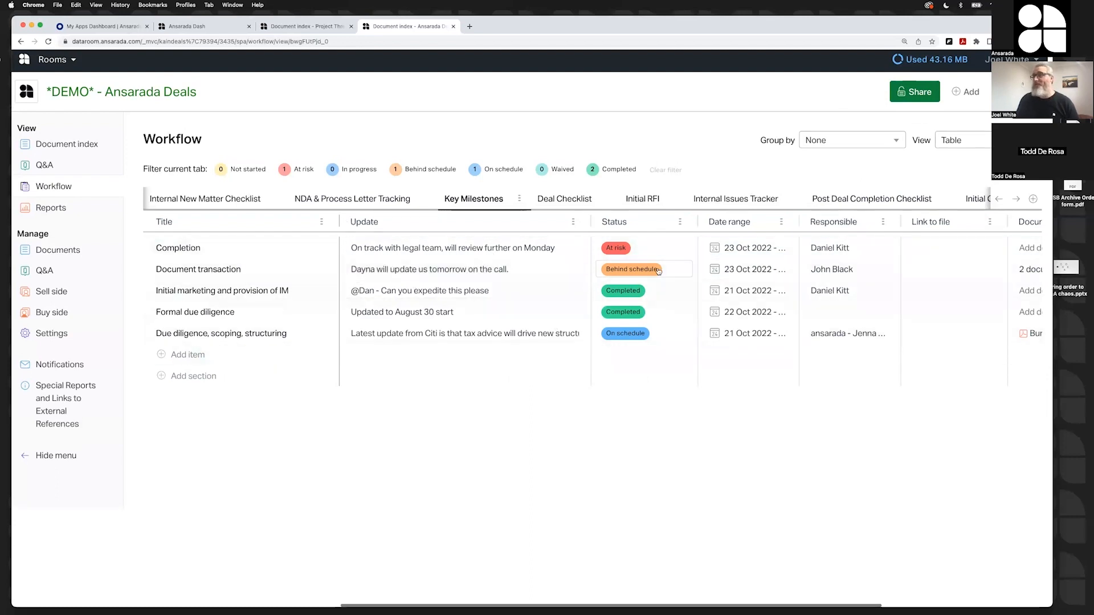
pyautogui.hscroll(3)
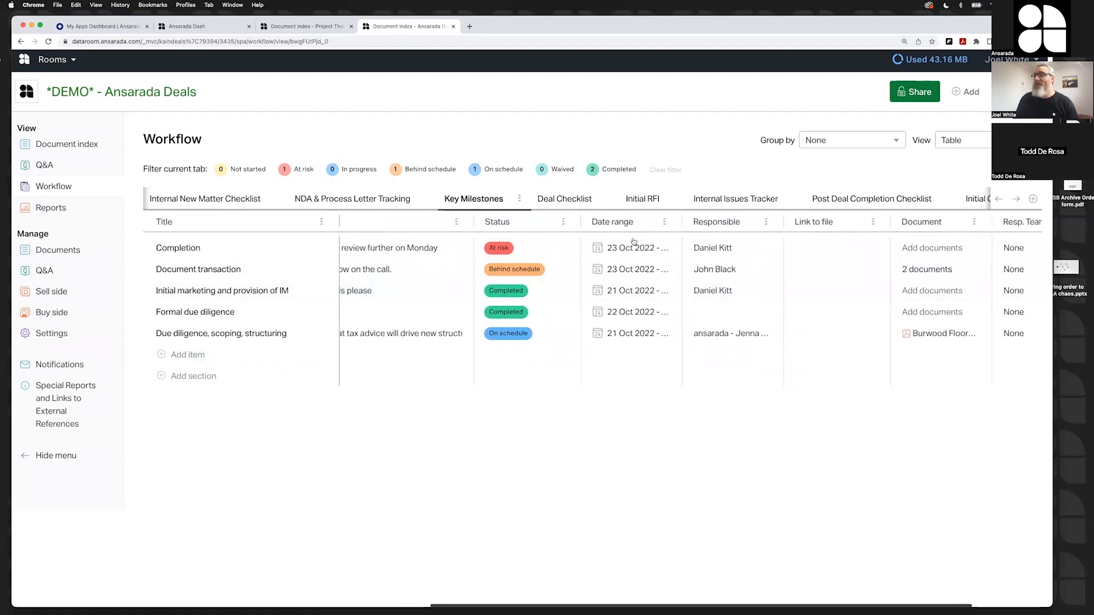
pyautogui.click(726, 248)
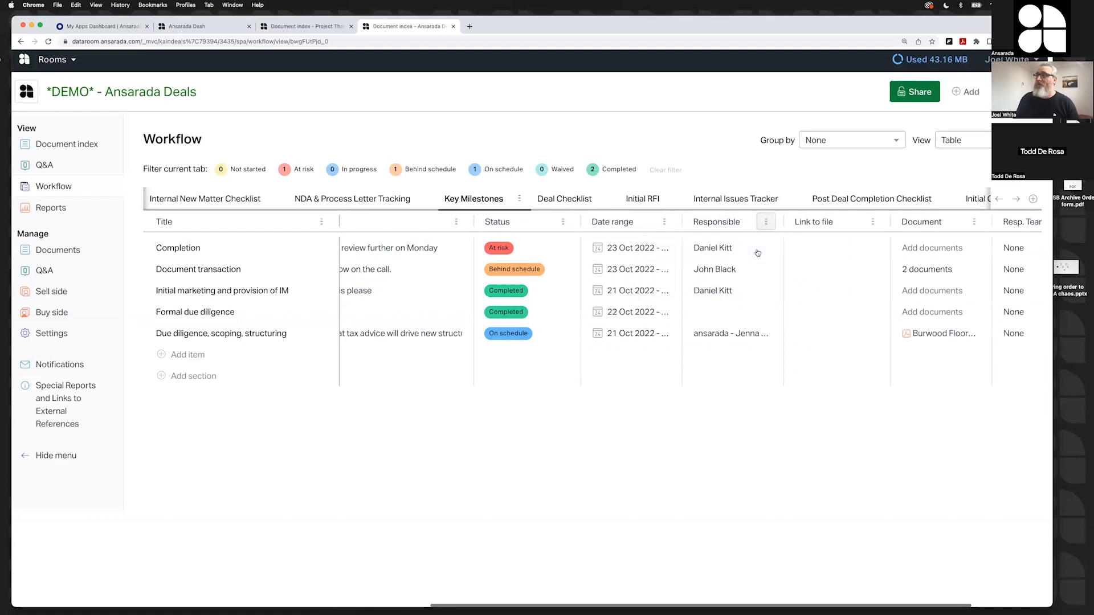
pyautogui.click(731, 248)
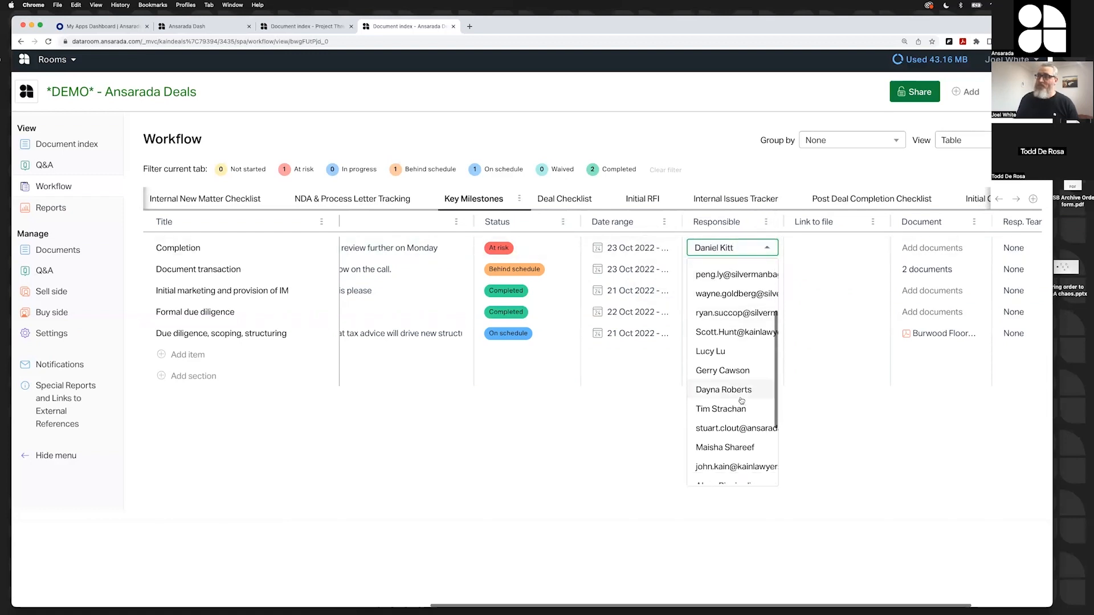
pyautogui.scroll(-3)
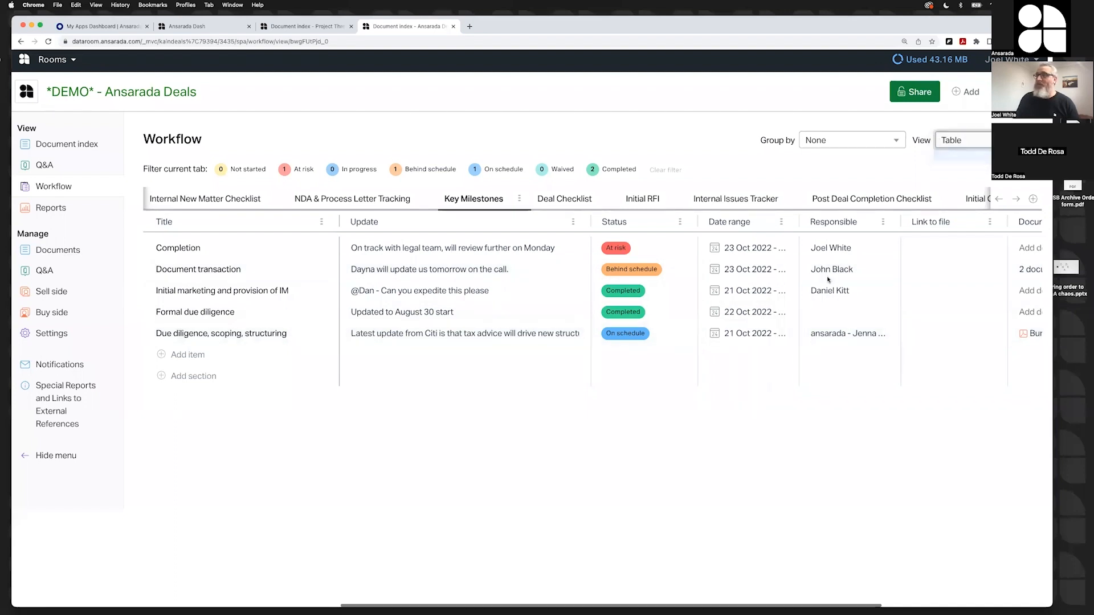
# - Show the workflow as a Gantt chart with Key Milestones expanded, then start a new browser tab
pyautogui.click(961, 140)
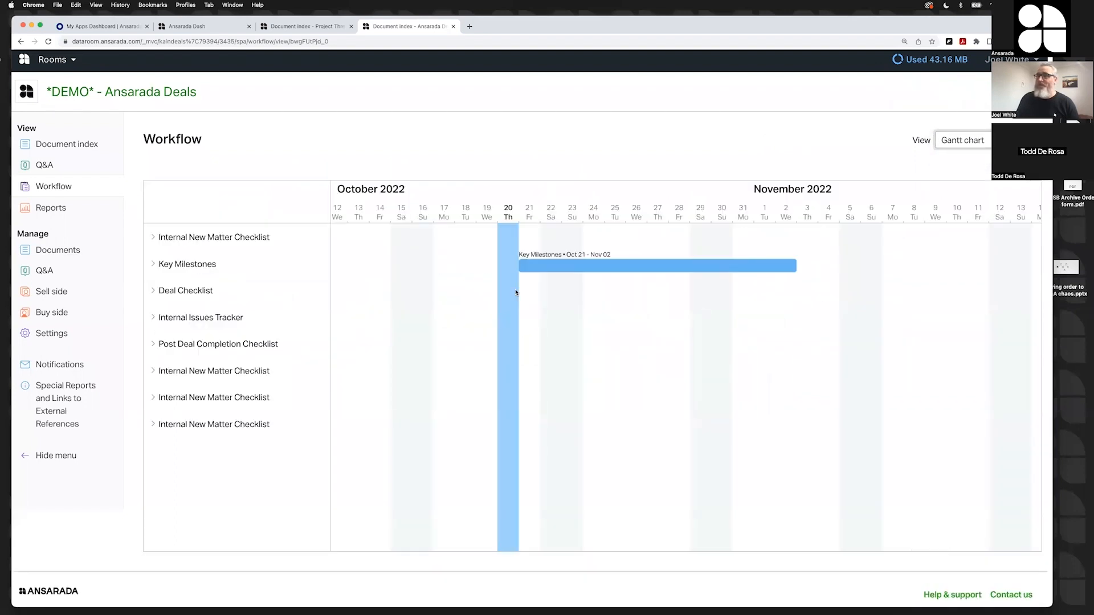
pyautogui.click(153, 264)
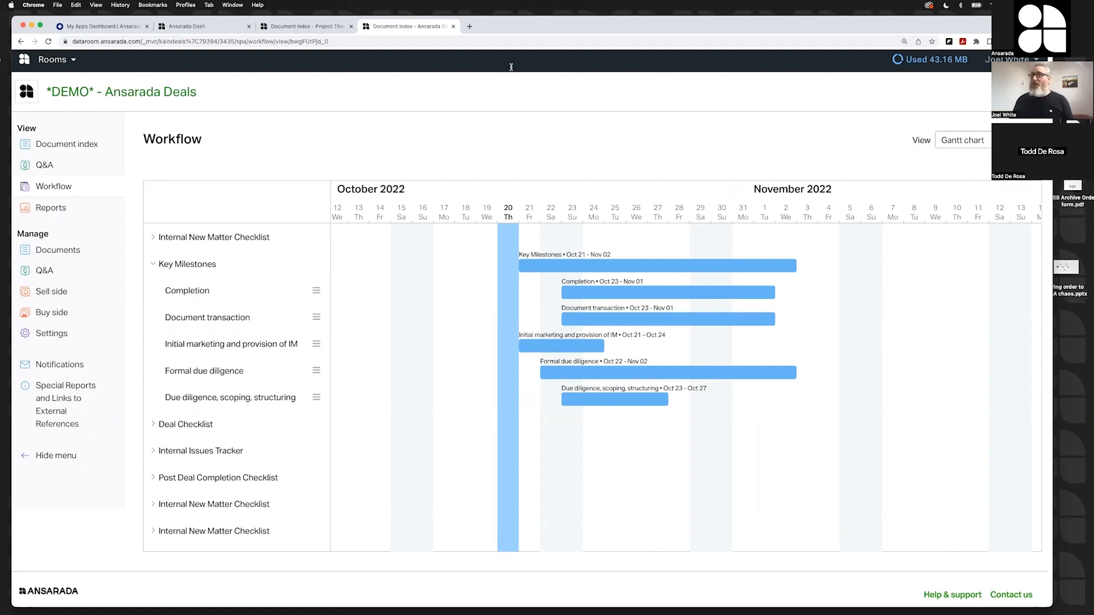
pyautogui.click(569, 25)
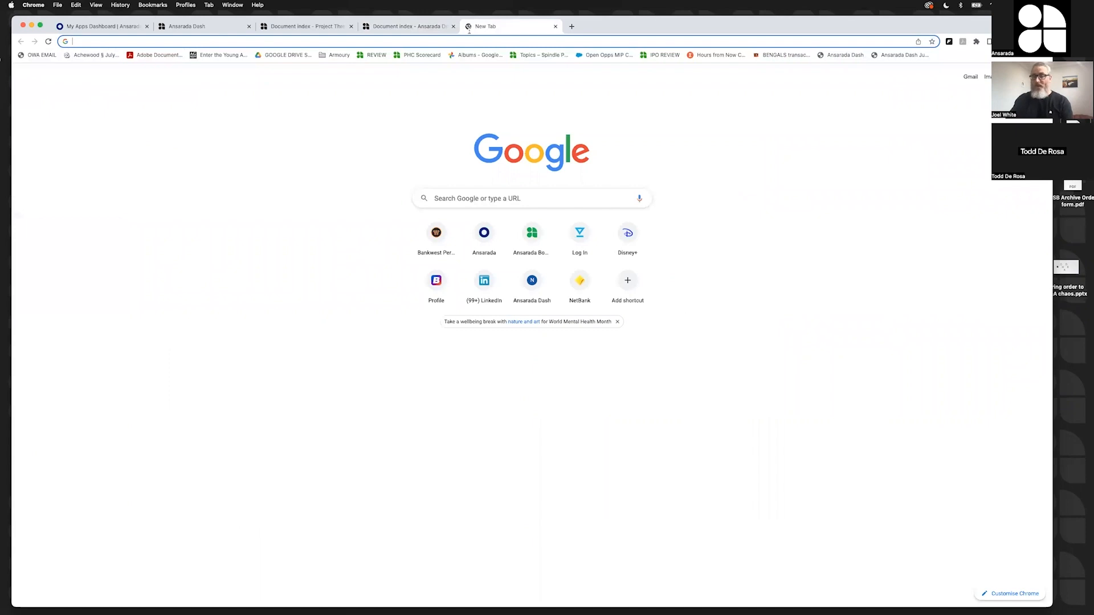
# - On ansarada.com/quote, price a 3-month, 2 GB data room at $4,587 AUD
pyautogui.write('ansarada.com/quote')
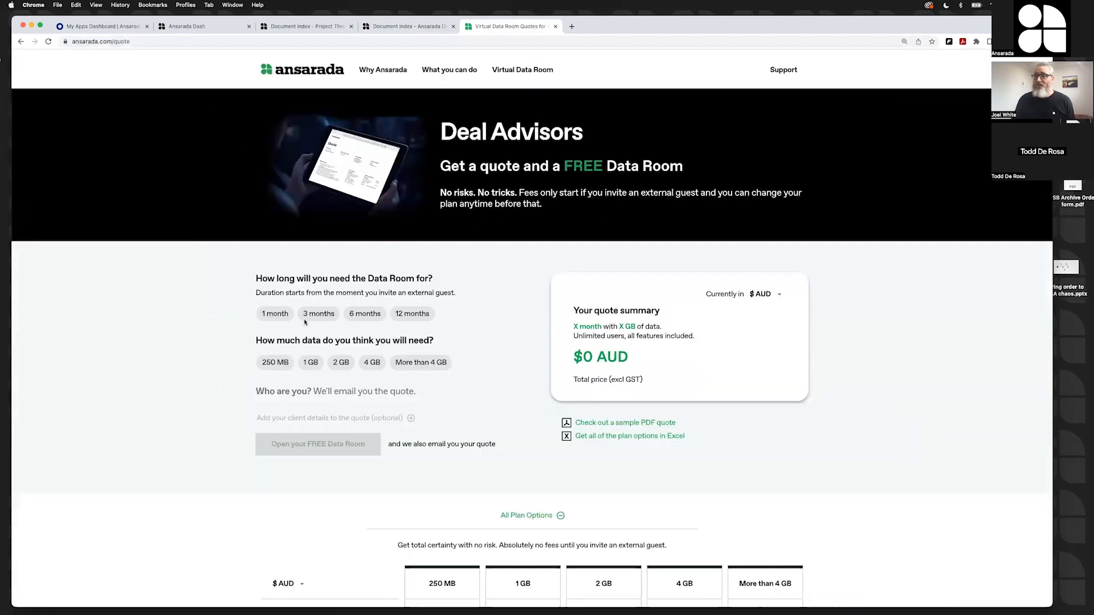
pyautogui.click(318, 313)
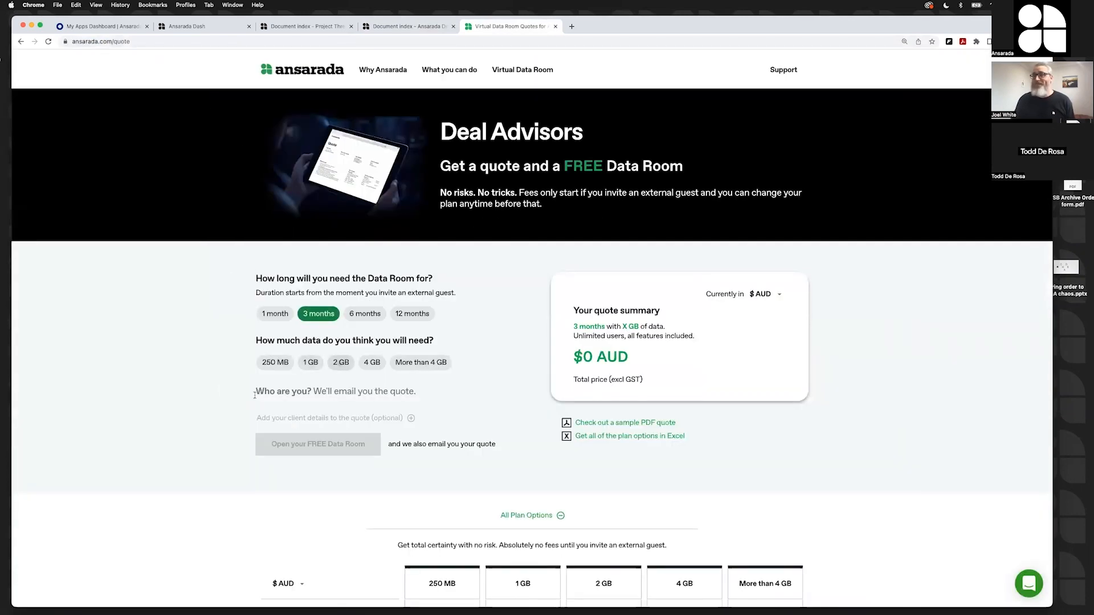
pyautogui.click(341, 362)
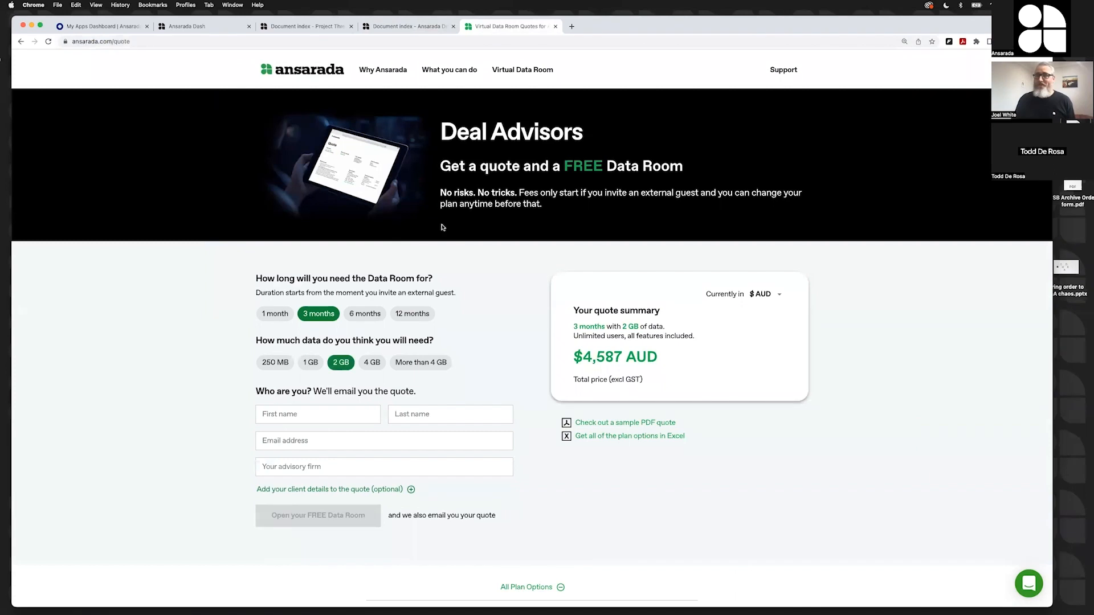
pyautogui.moveTo(275, 362)
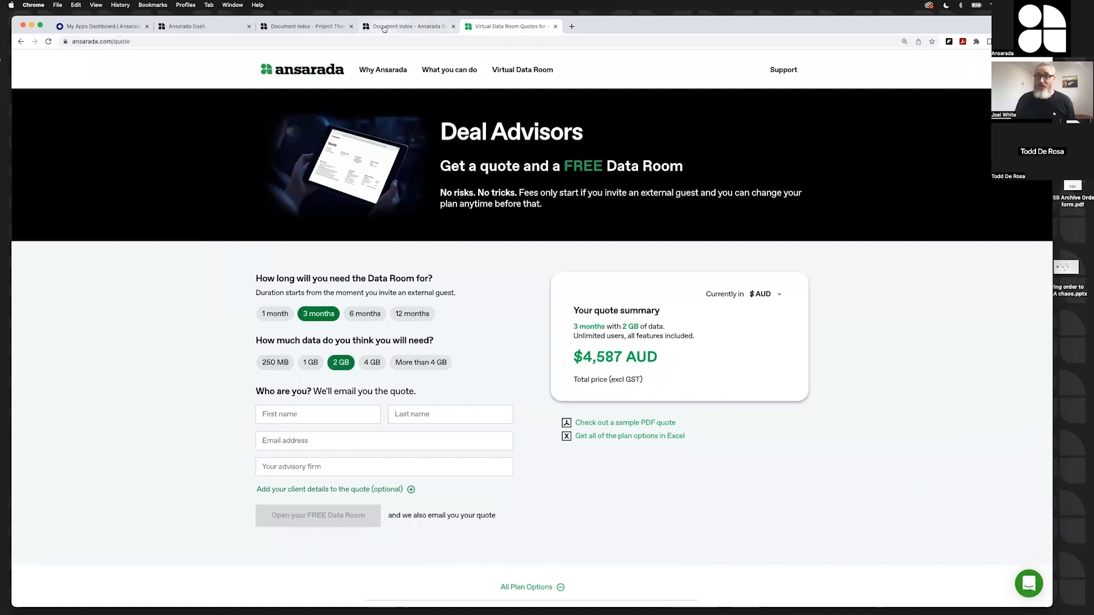
pyautogui.moveTo(408, 25)
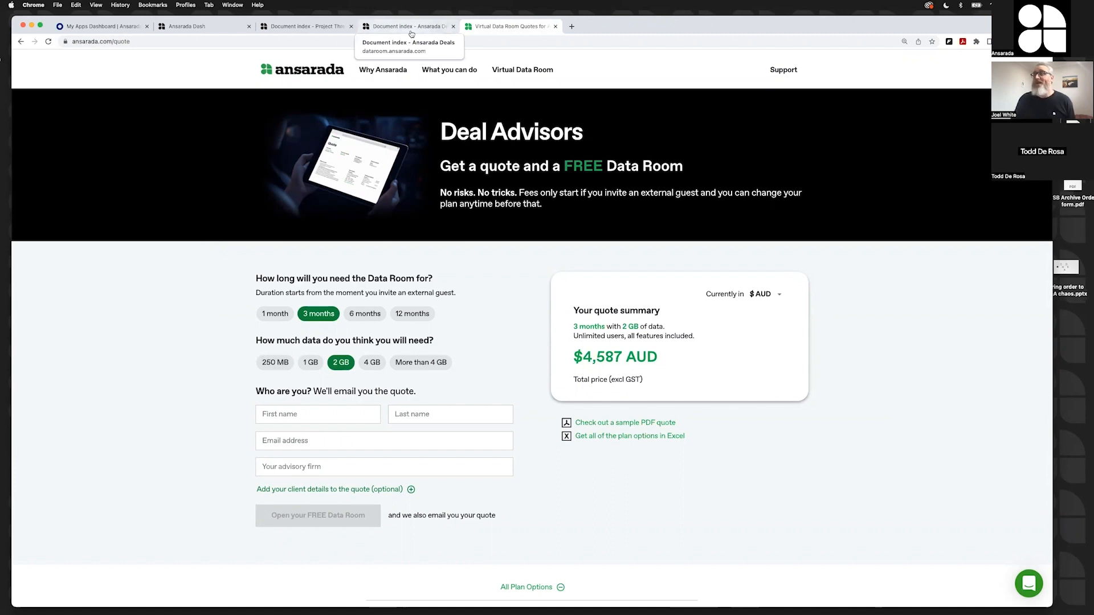
# - Return to the data room and switch the workflow view from Gantt chart back to Table
pyautogui.click(407, 25)
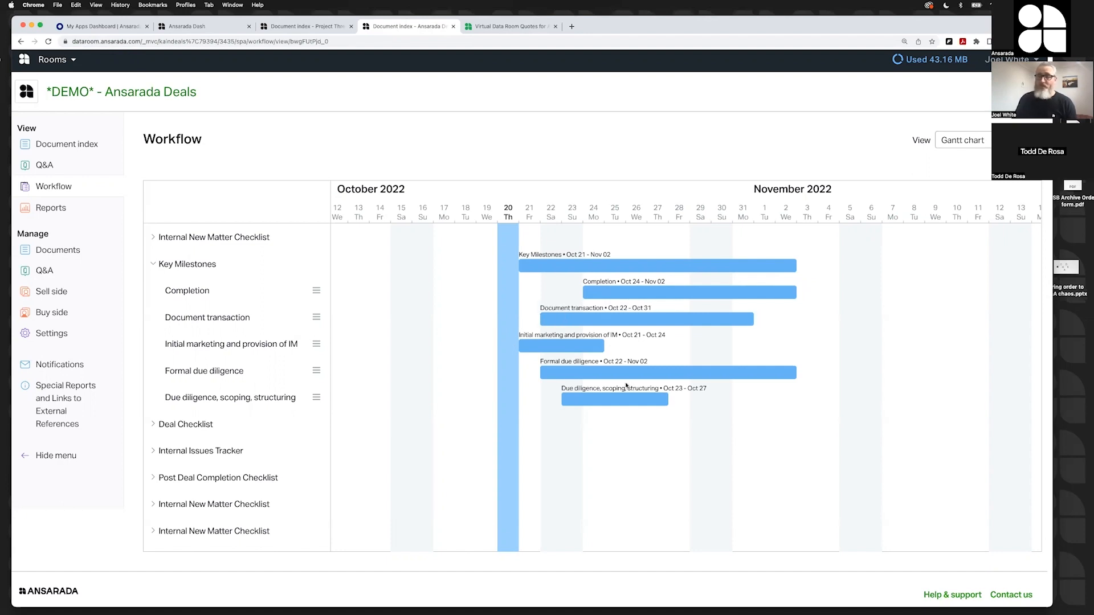
pyautogui.moveTo(939, 150)
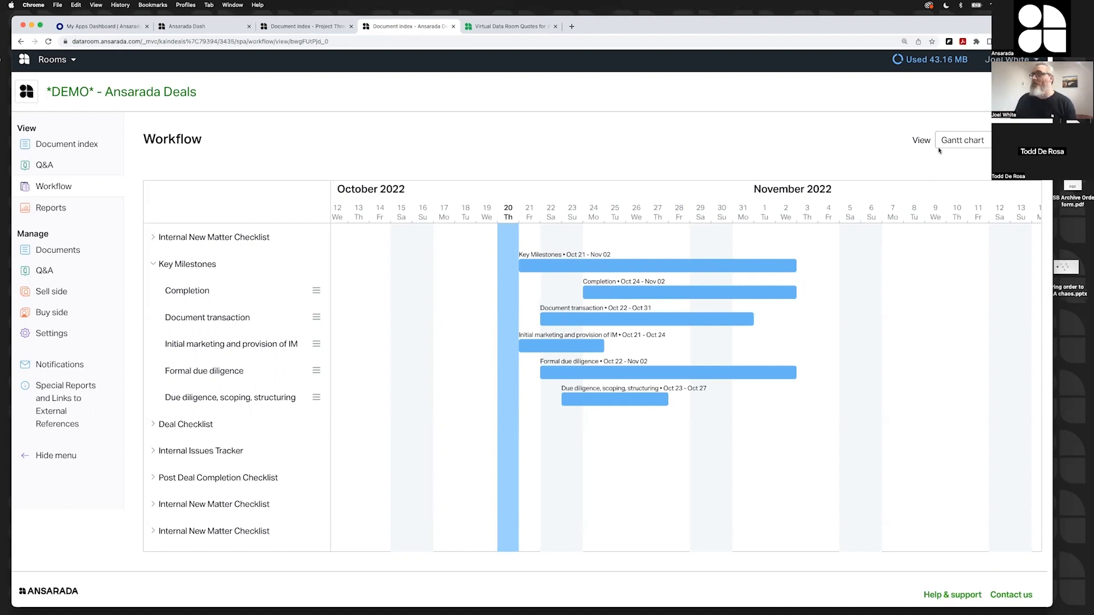
pyautogui.click(962, 139)
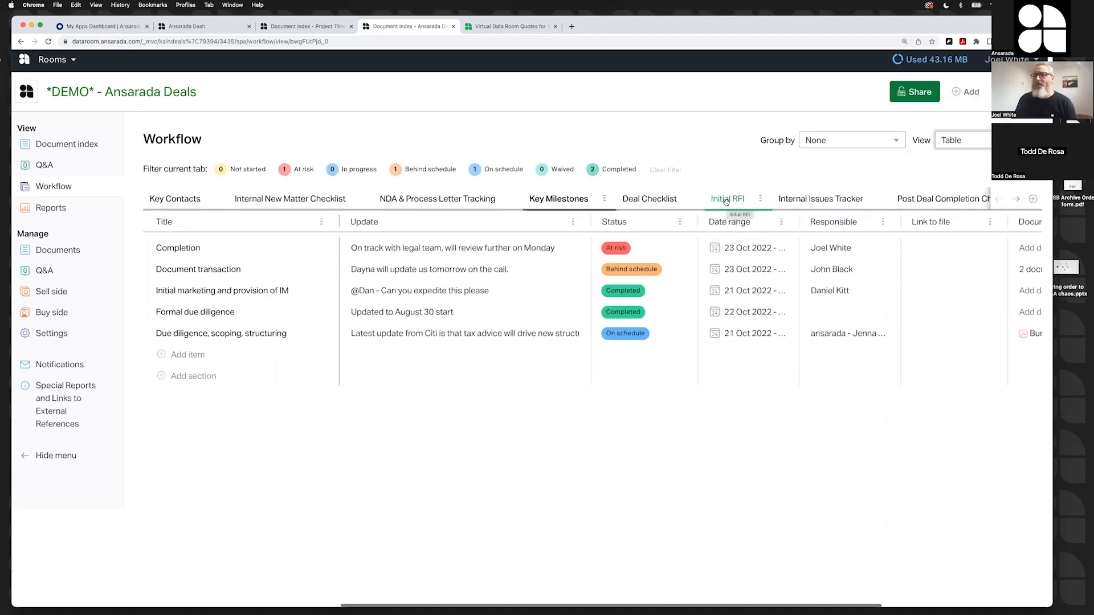
# - Show the Initial RFI checklist, browse the Manage templates library and close it unchanged
pyautogui.click(727, 198)
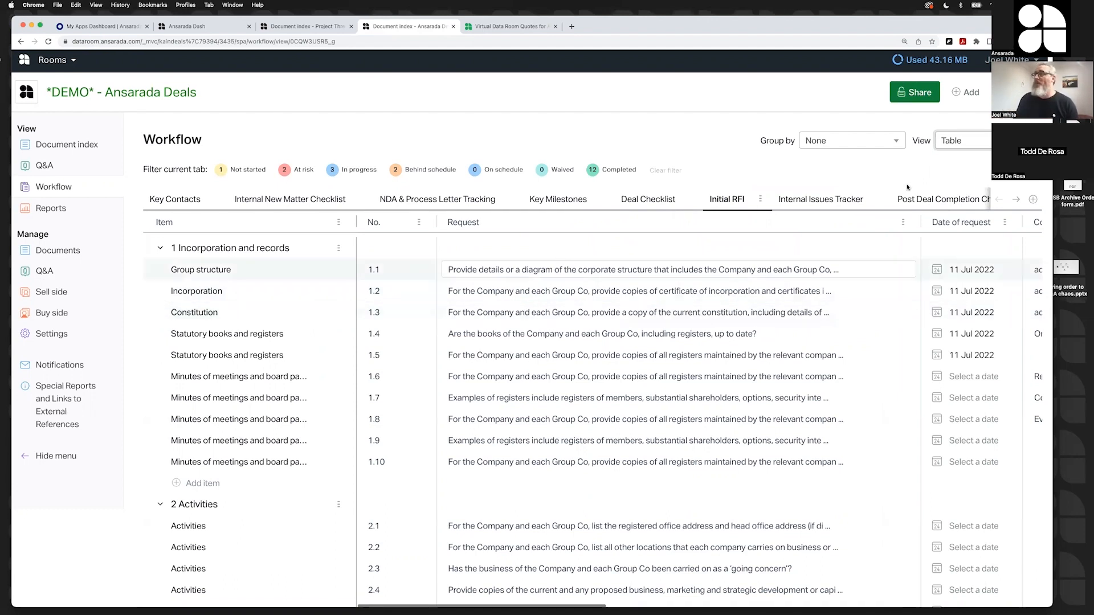
pyautogui.click(964, 91)
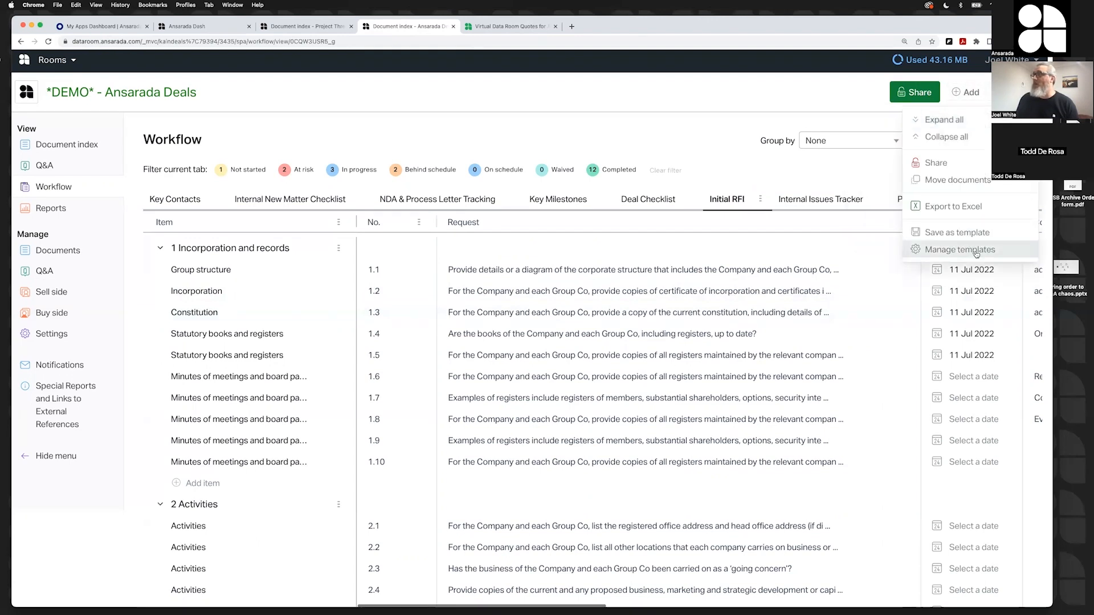
pyautogui.click(959, 249)
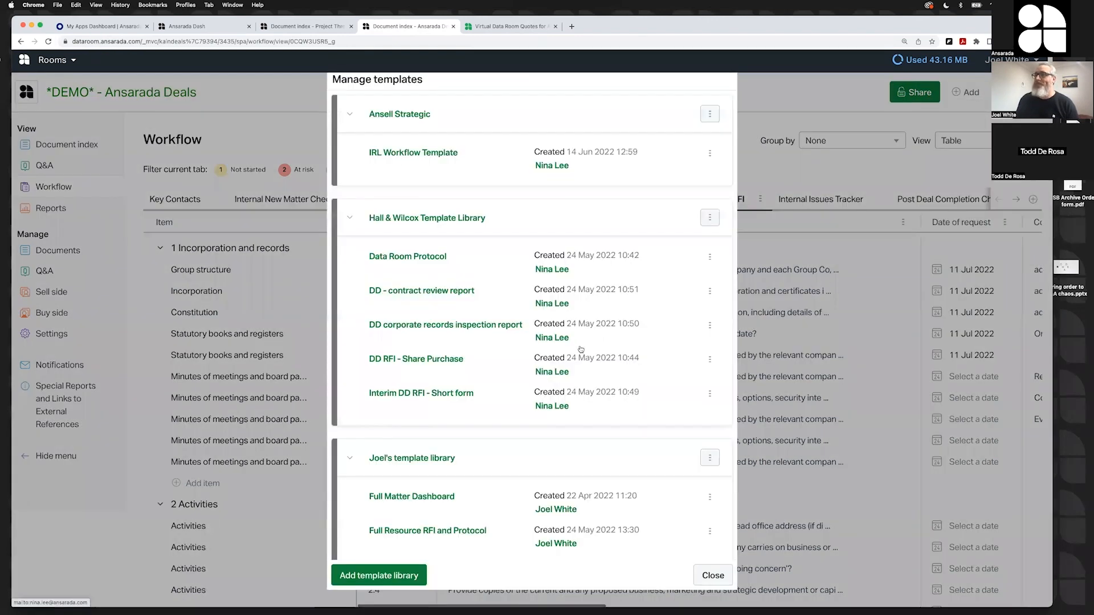
pyautogui.scroll(-3)
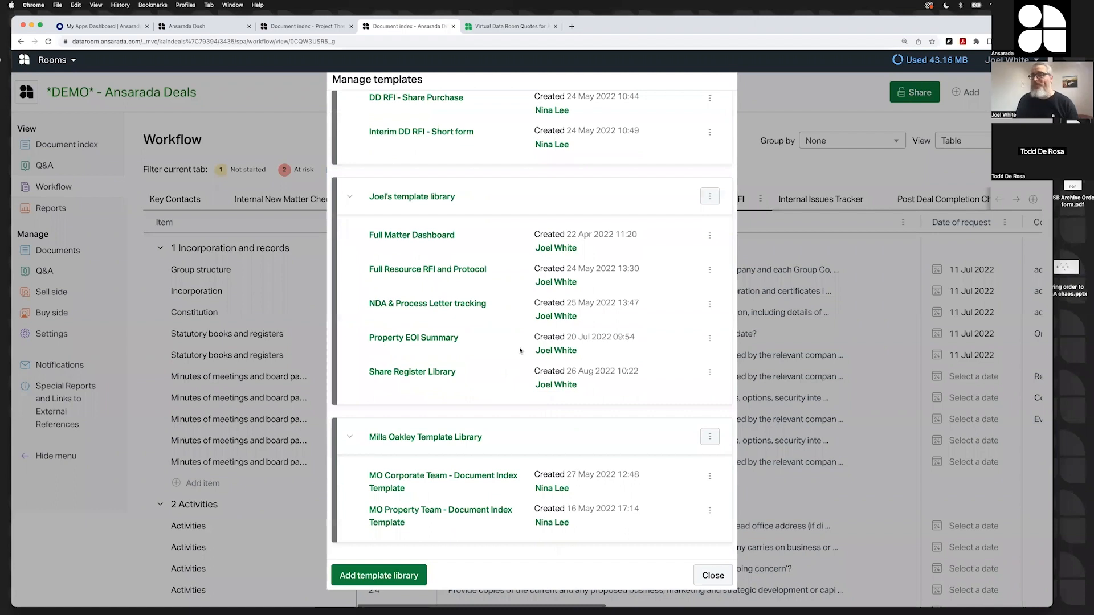
pyautogui.moveTo(525, 322)
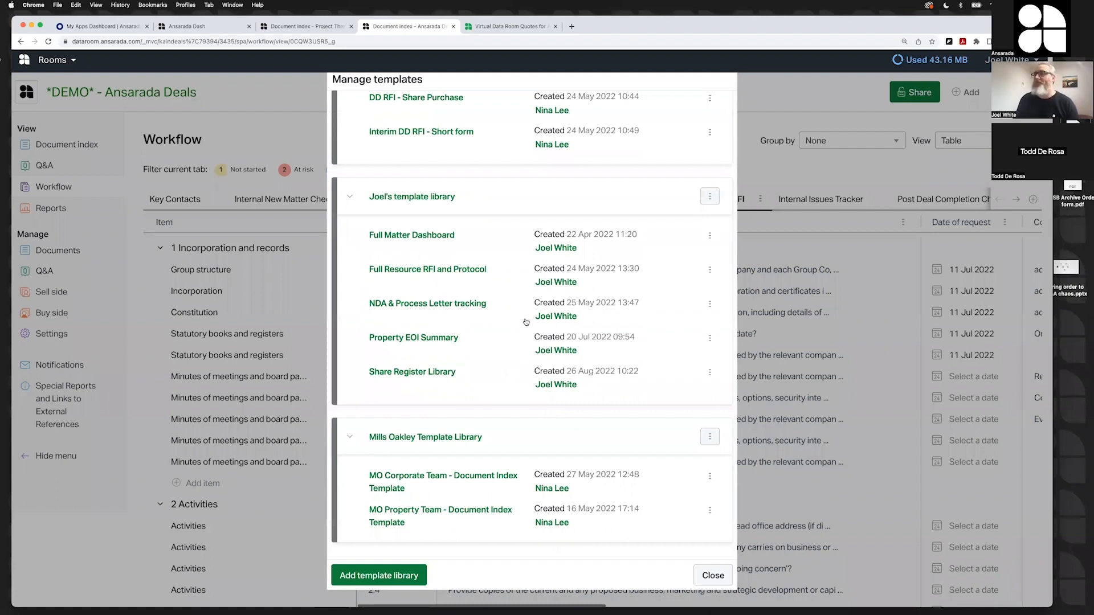
pyautogui.moveTo(413, 338)
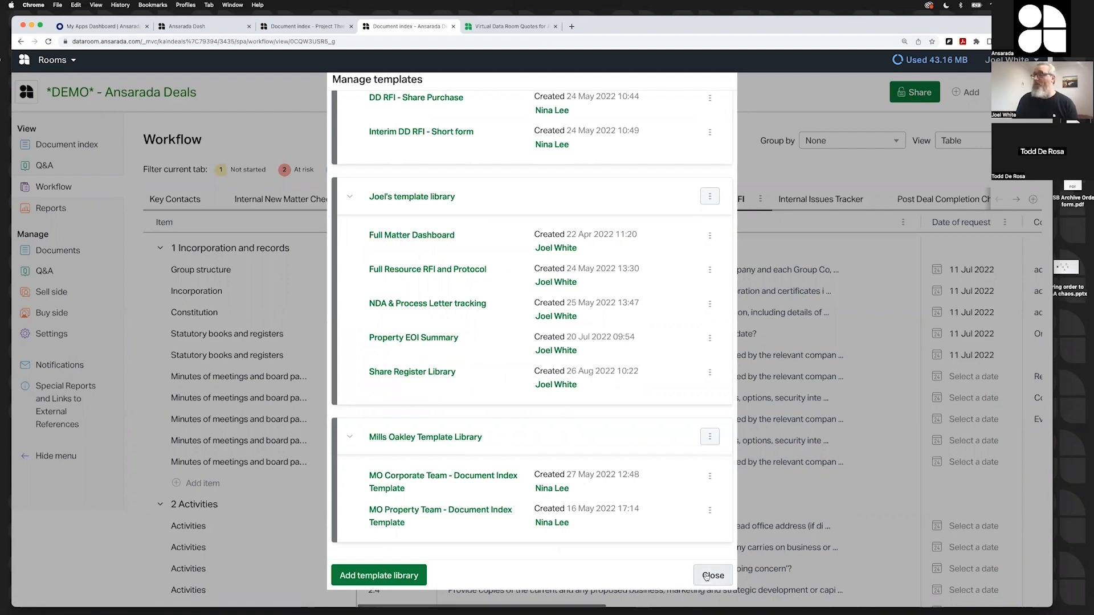
pyautogui.click(712, 576)
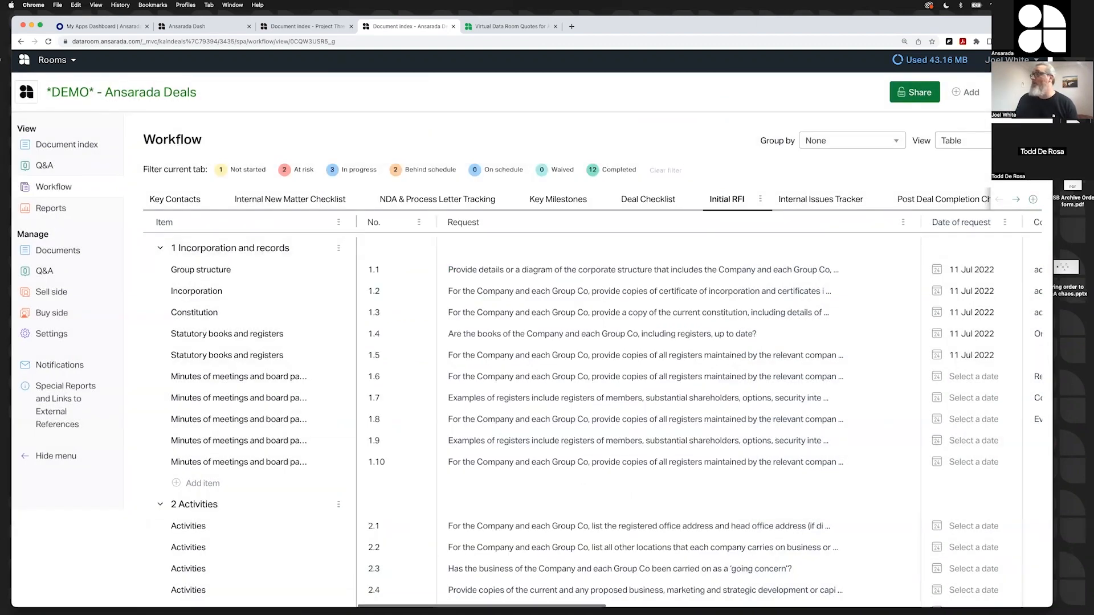
# - Add the Property EOI Summary tab from the template library and review its bidder columns
pyautogui.click(966, 93)
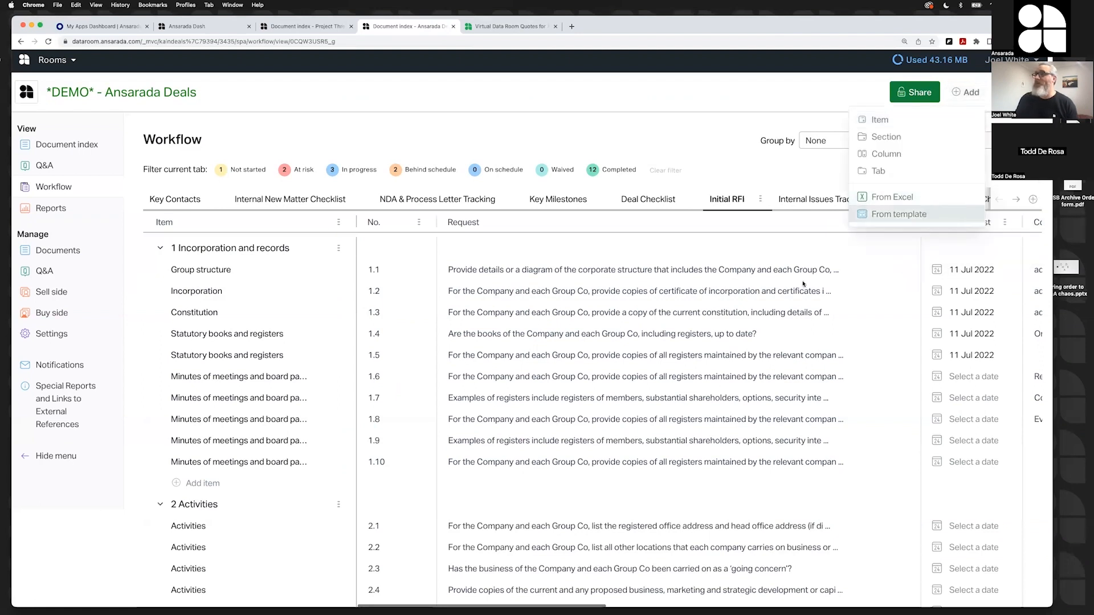
pyautogui.click(899, 214)
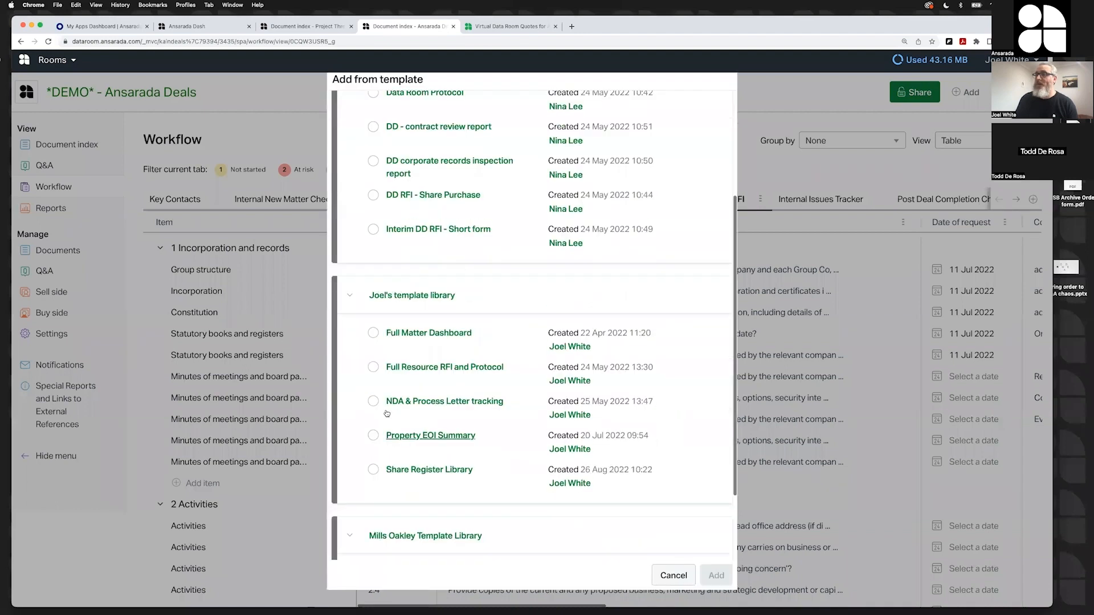
pyautogui.click(373, 435)
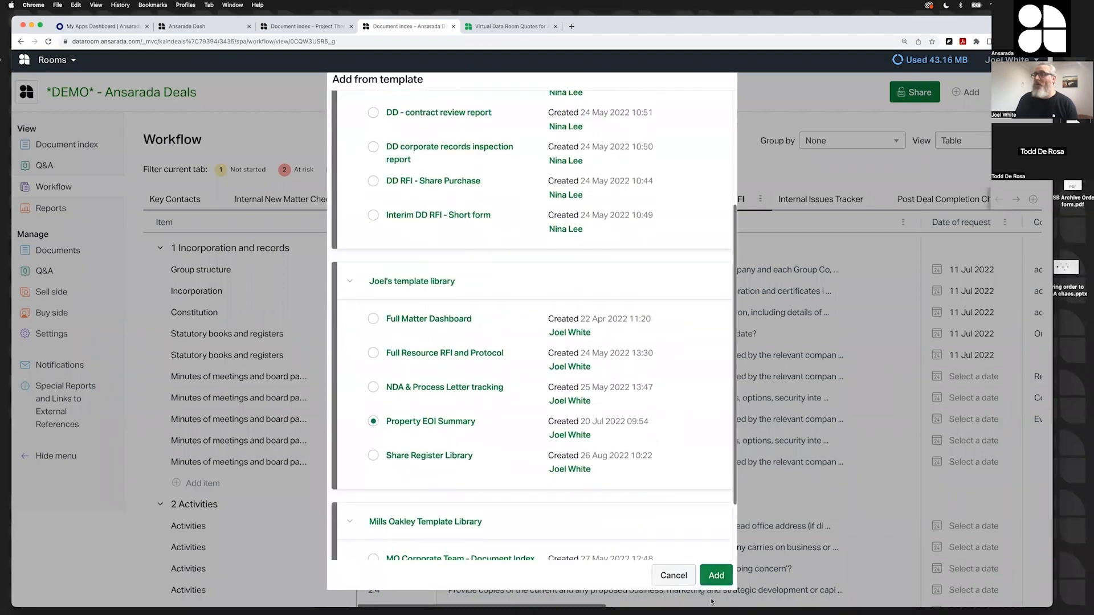
pyautogui.click(716, 575)
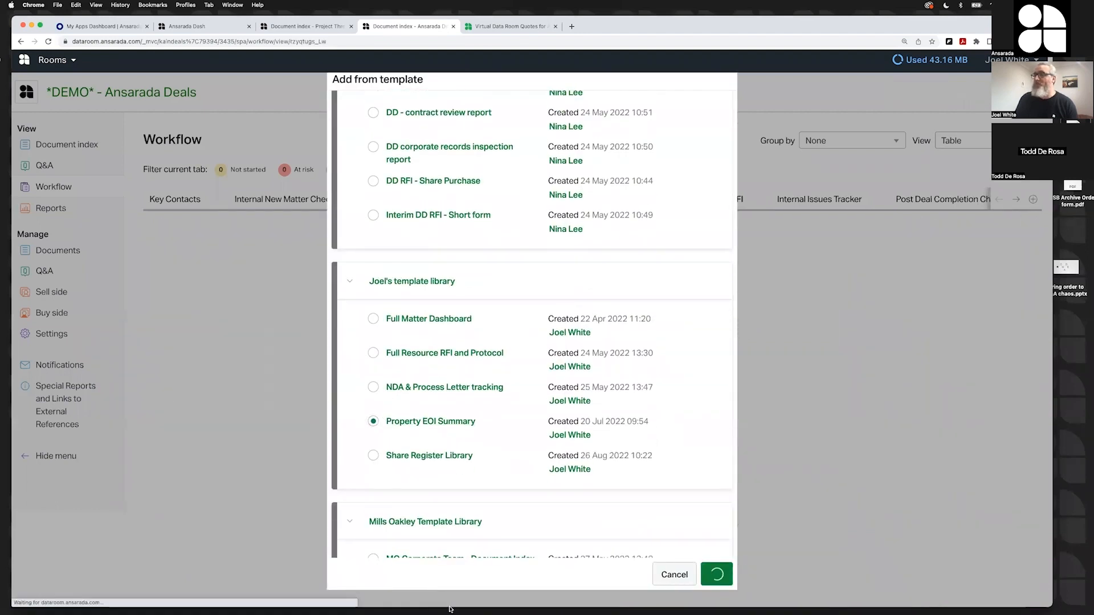
pyautogui.click(717, 574)
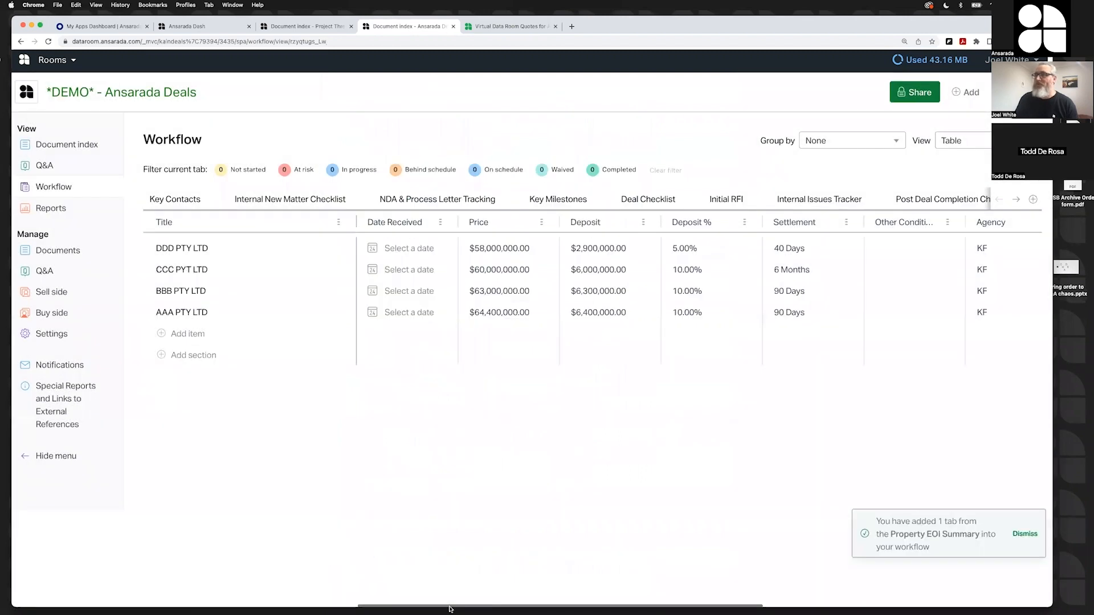
pyautogui.click(596, 291)
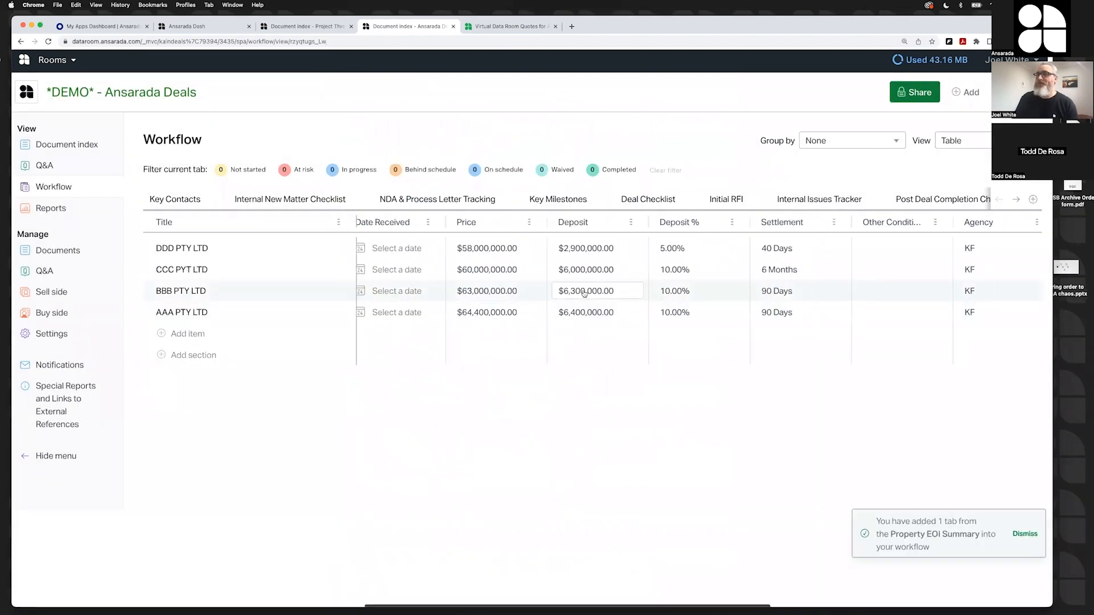
pyautogui.hscroll(3)
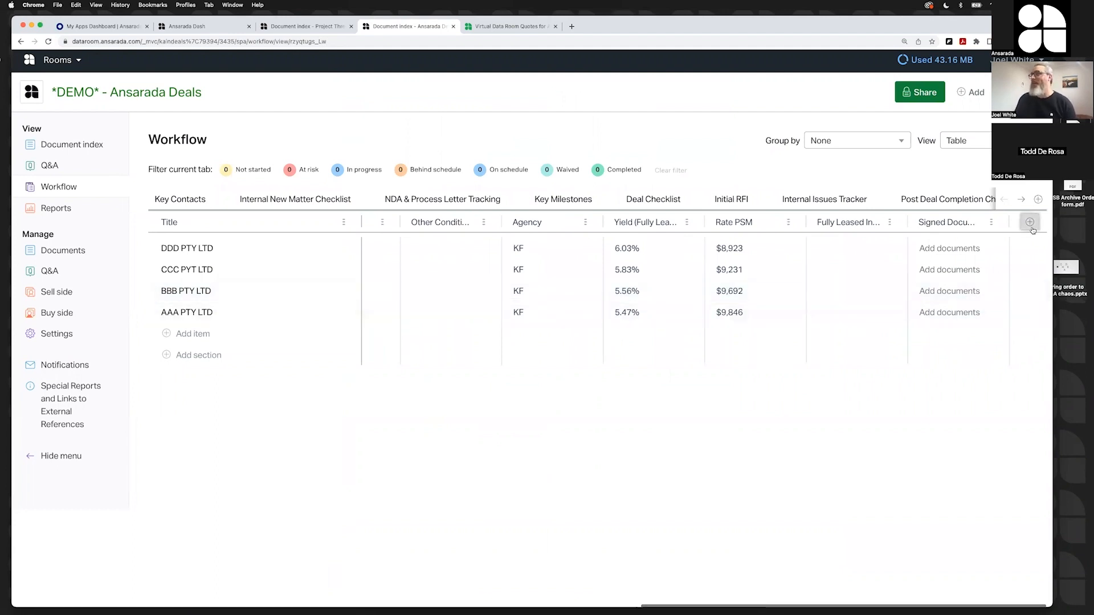
# - Cancel adding a new column and return to the Initial RFI checklist tab
pyautogui.click(1028, 222)
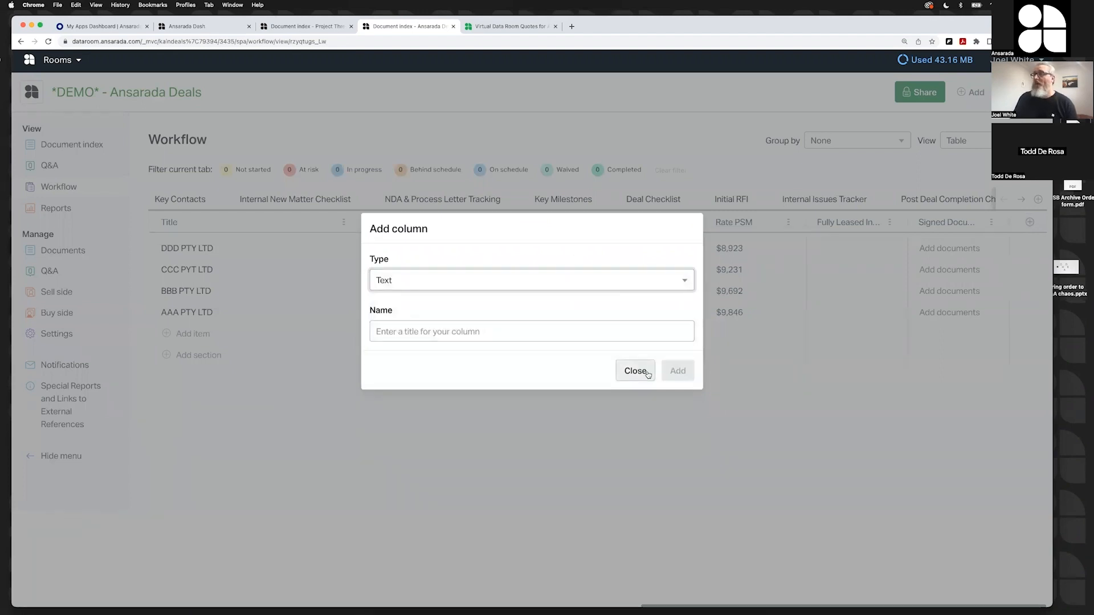
pyautogui.click(634, 370)
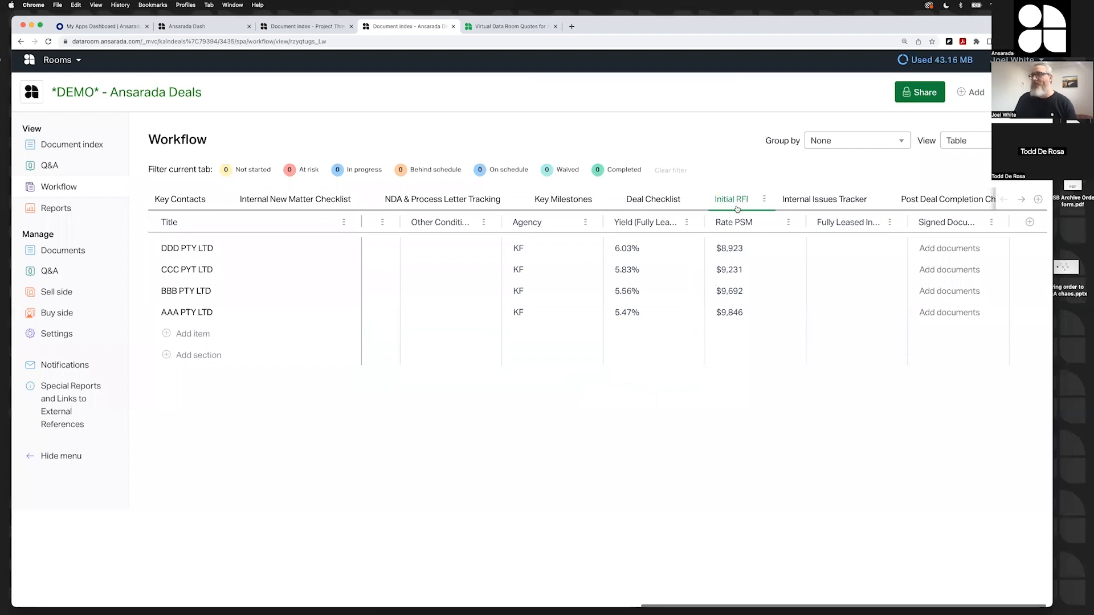
pyautogui.click(731, 199)
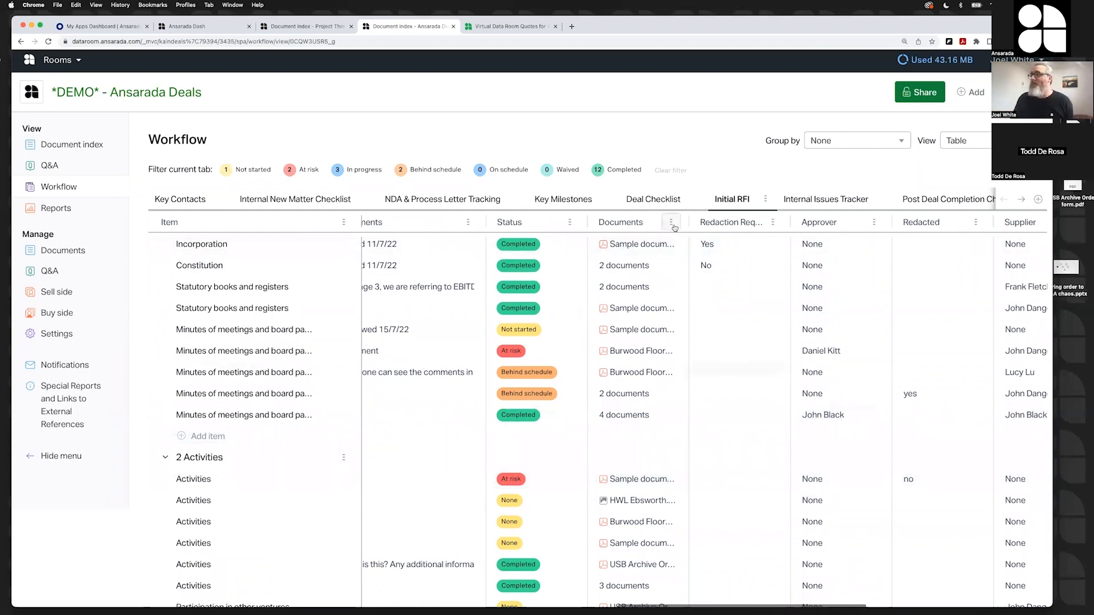
# - Choose Move documents from the Documents column menu to start moving Initial RFI files
pyautogui.click(671, 222)
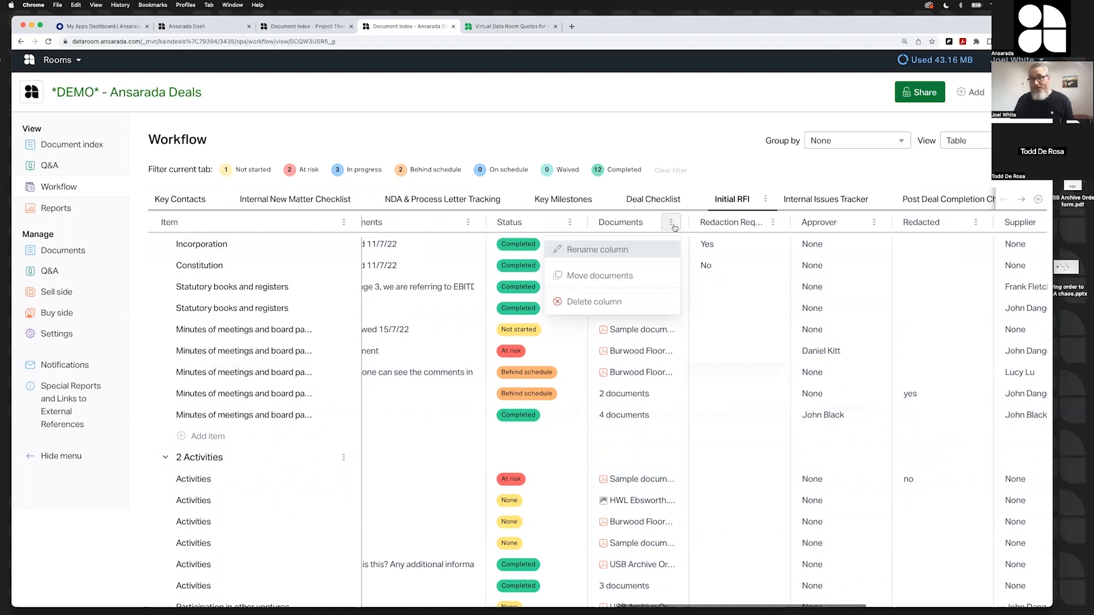
pyautogui.moveTo(619, 275)
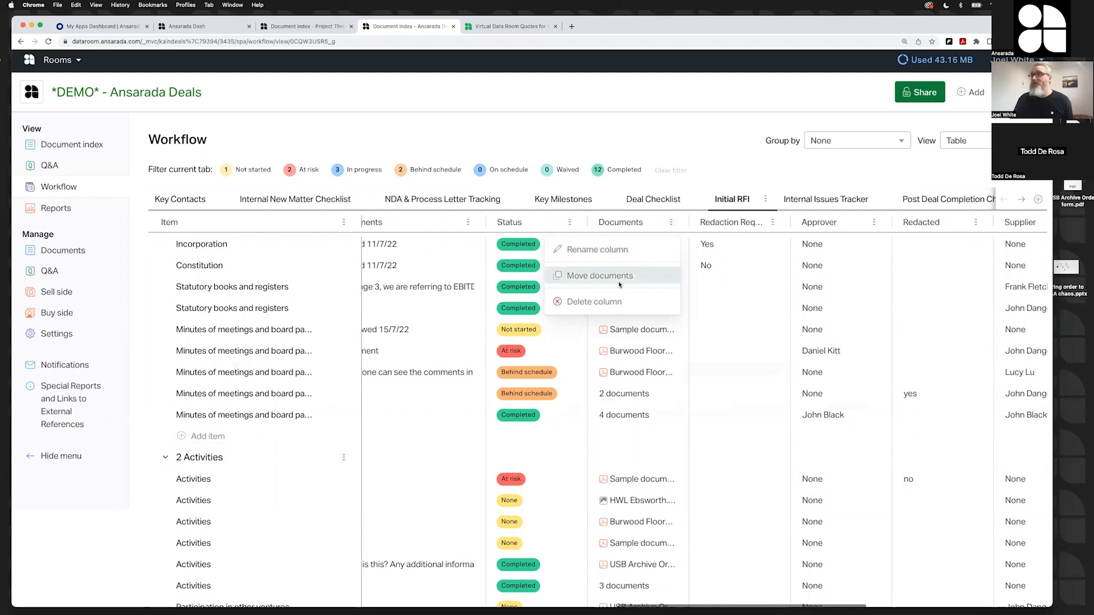
pyautogui.click(599, 274)
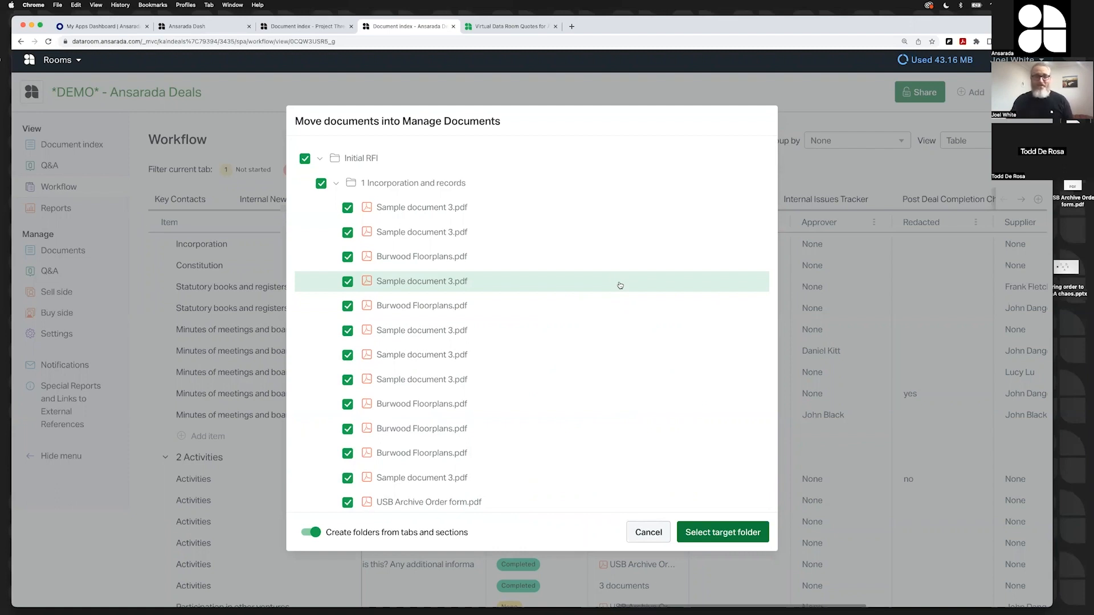
pyautogui.moveTo(632, 321)
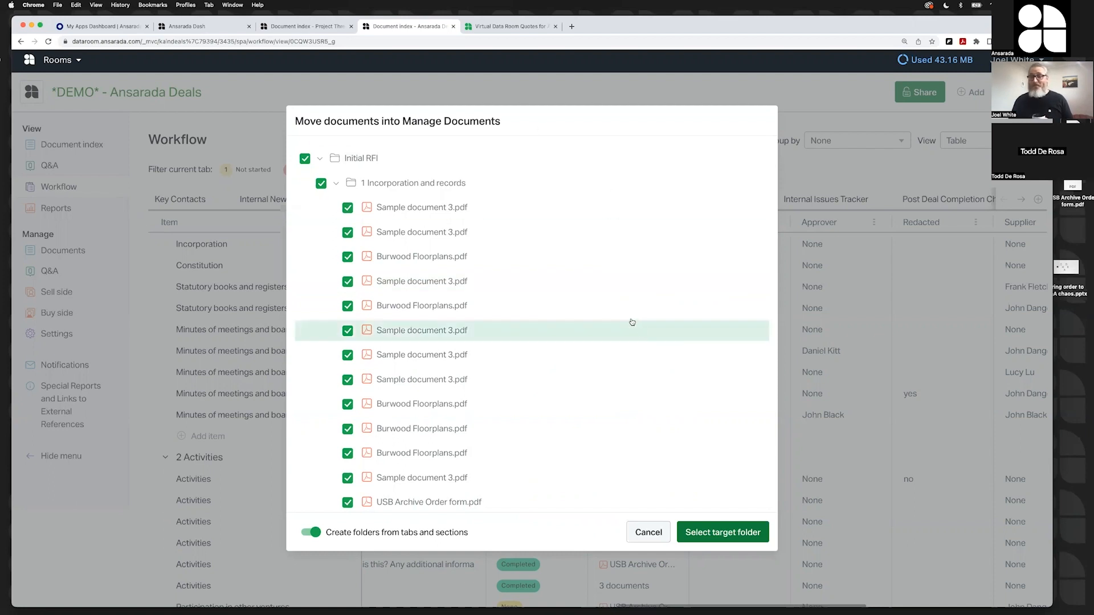